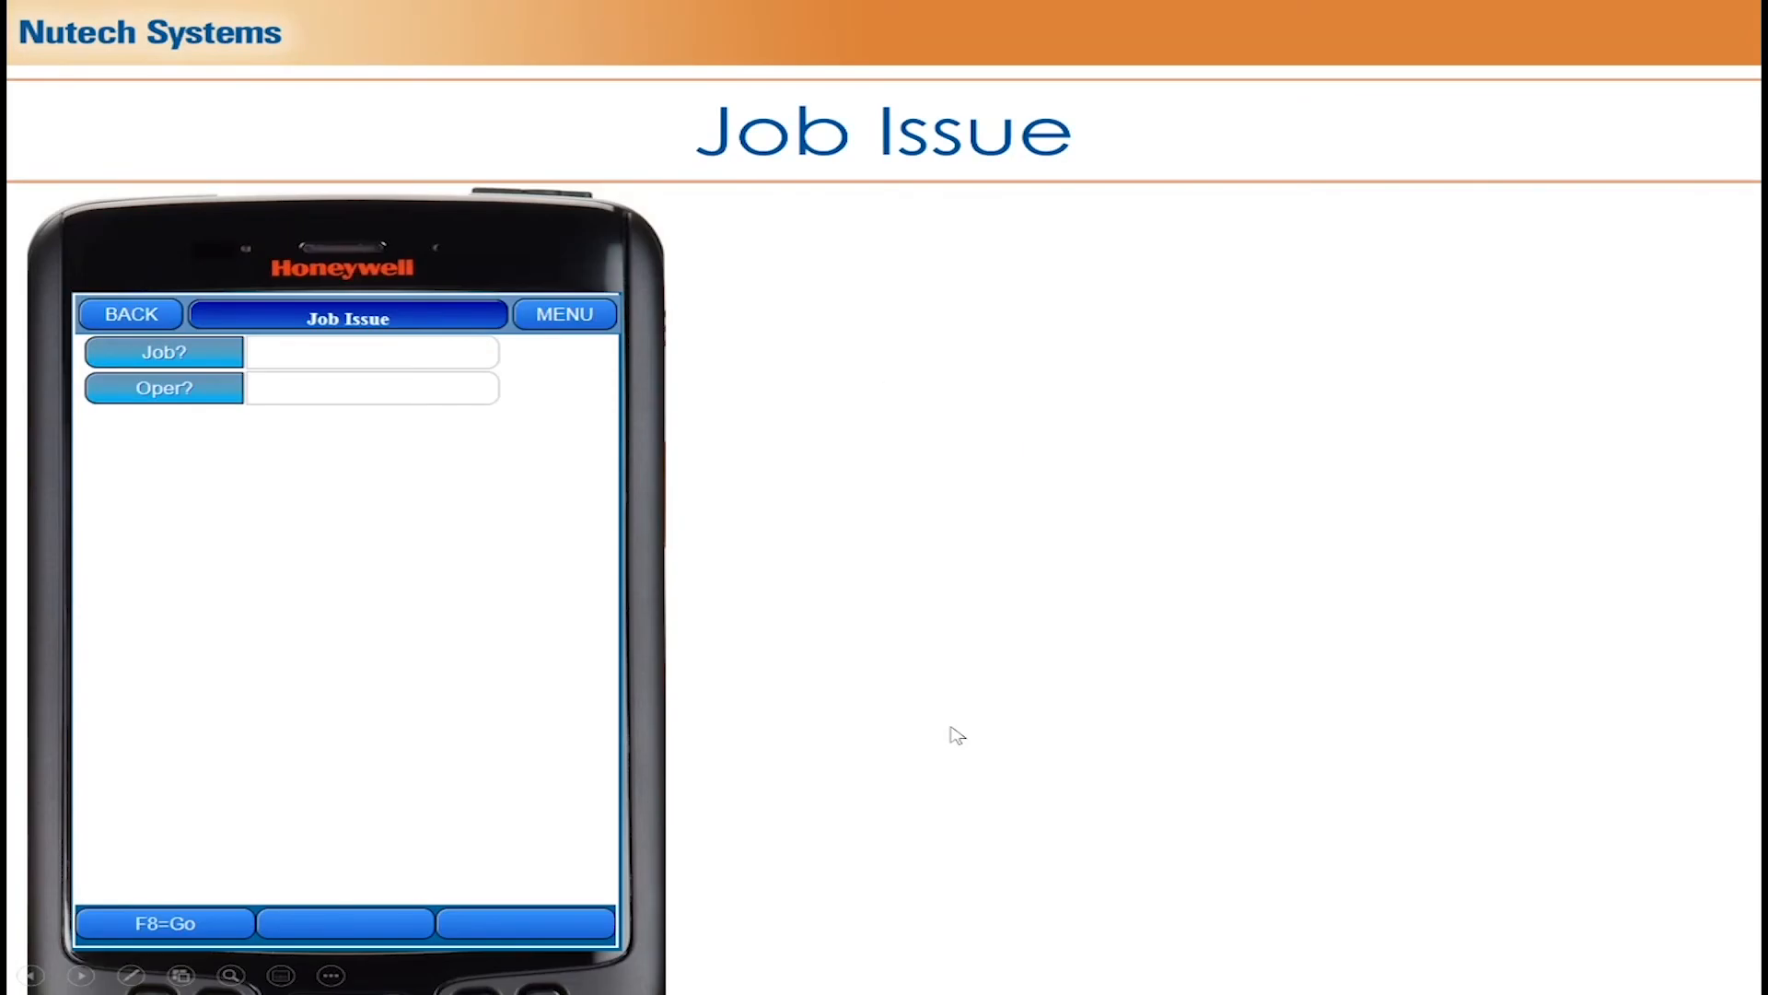
mouse_move(958, 753)
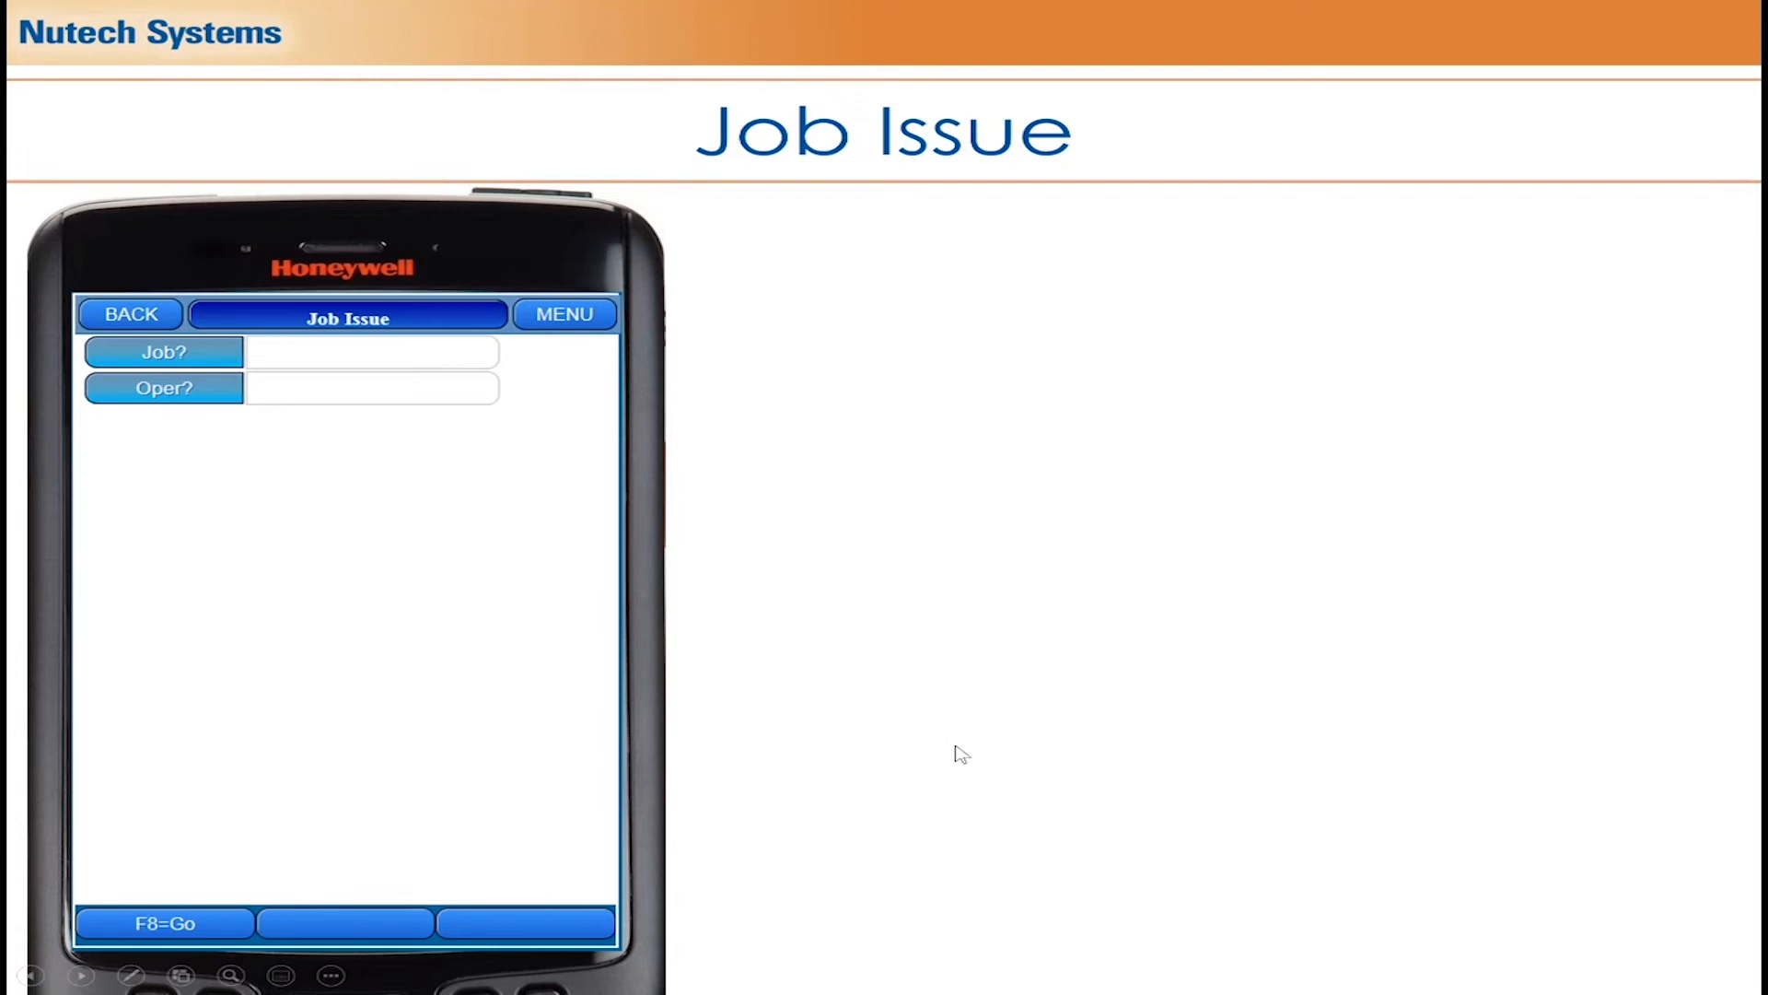
mouse_move(94, 403)
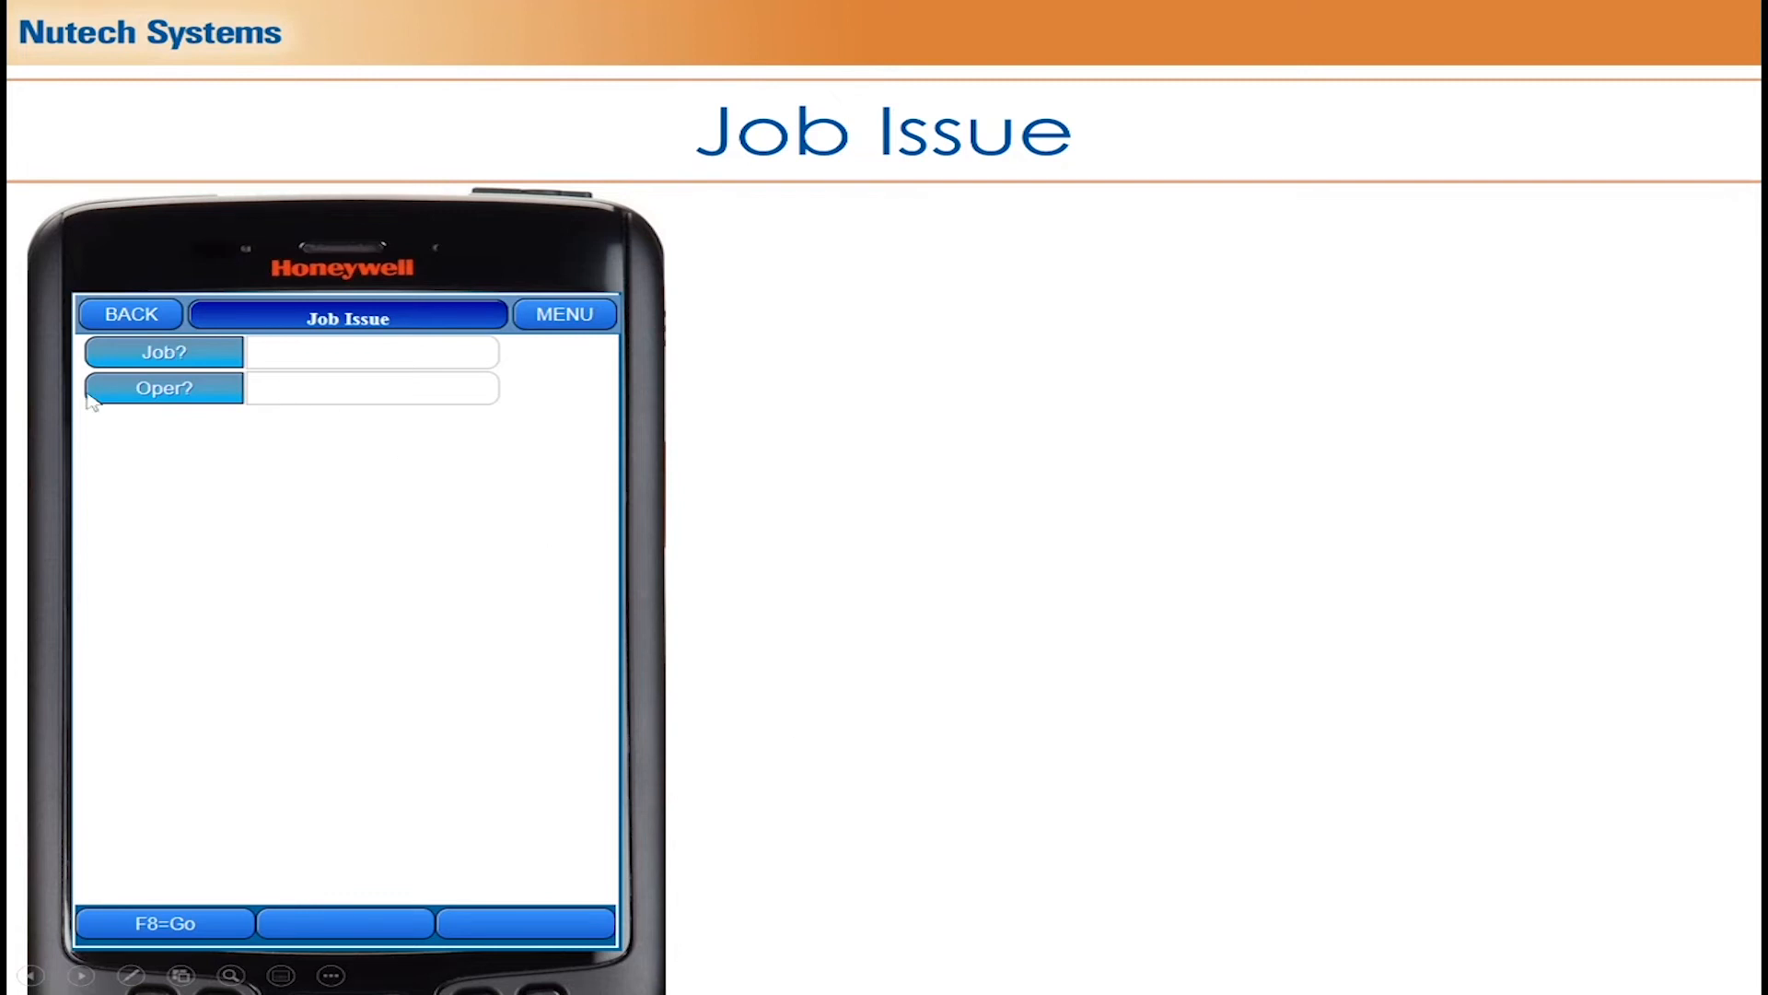
mouse_move(960, 753)
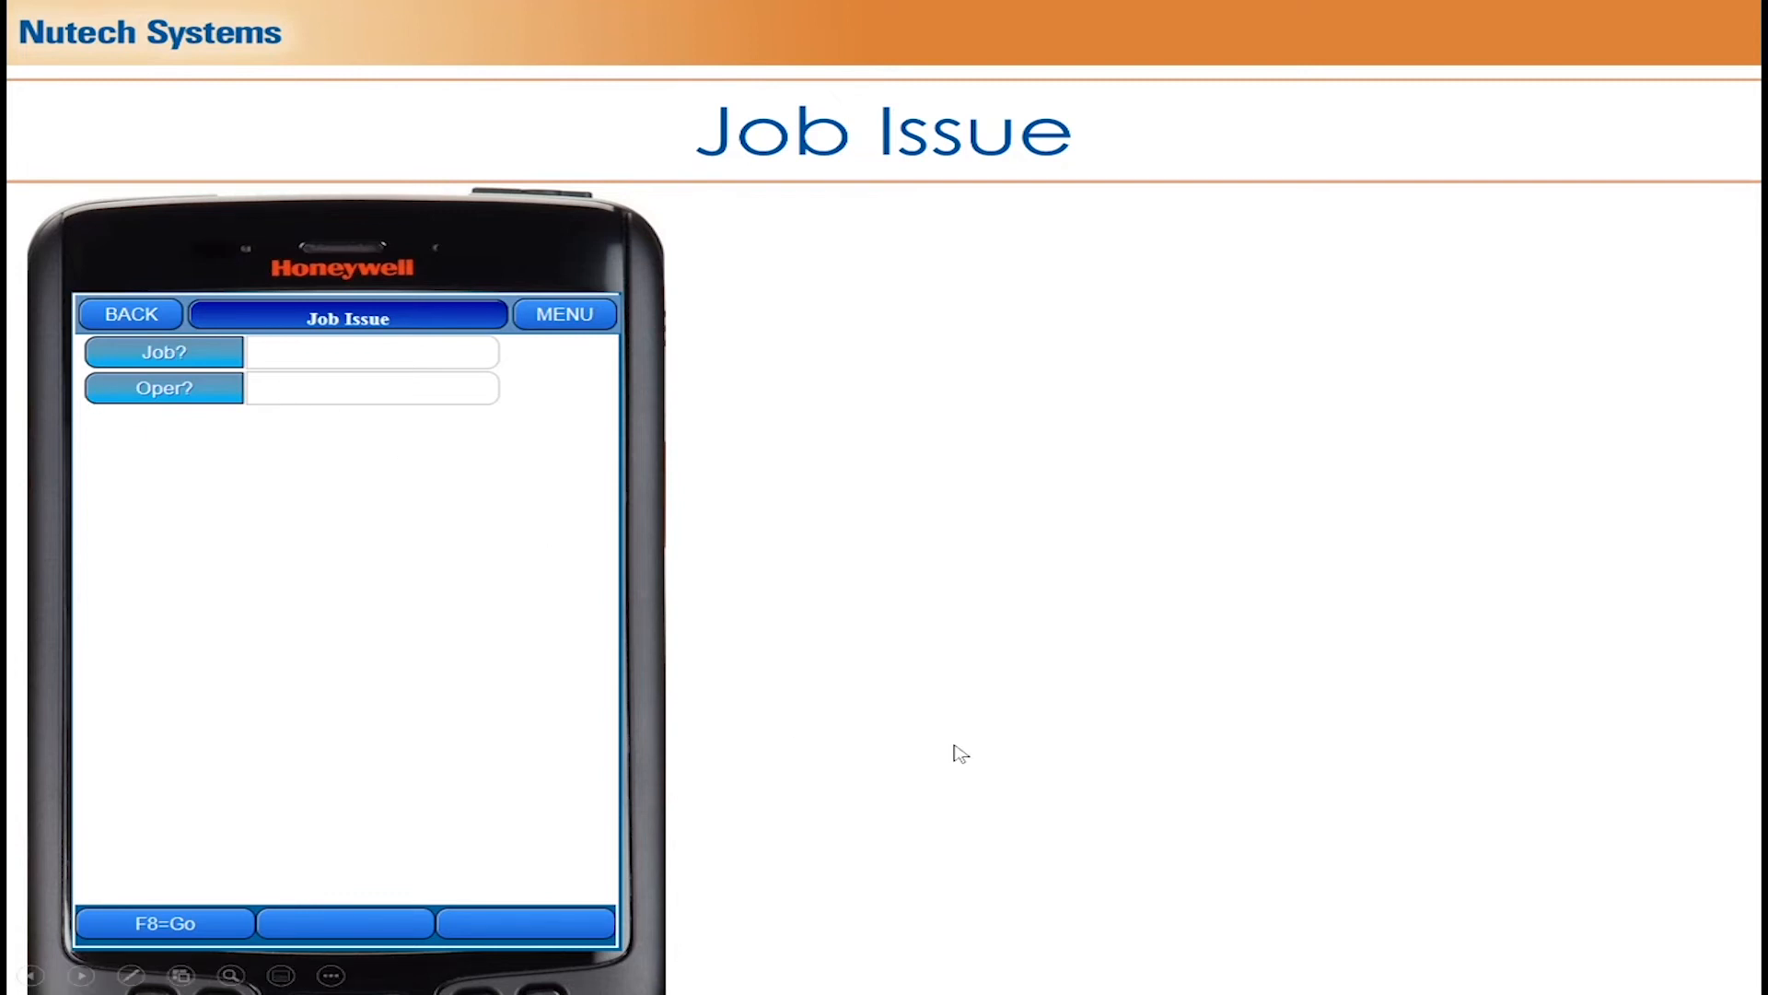
mouse_move(217, 356)
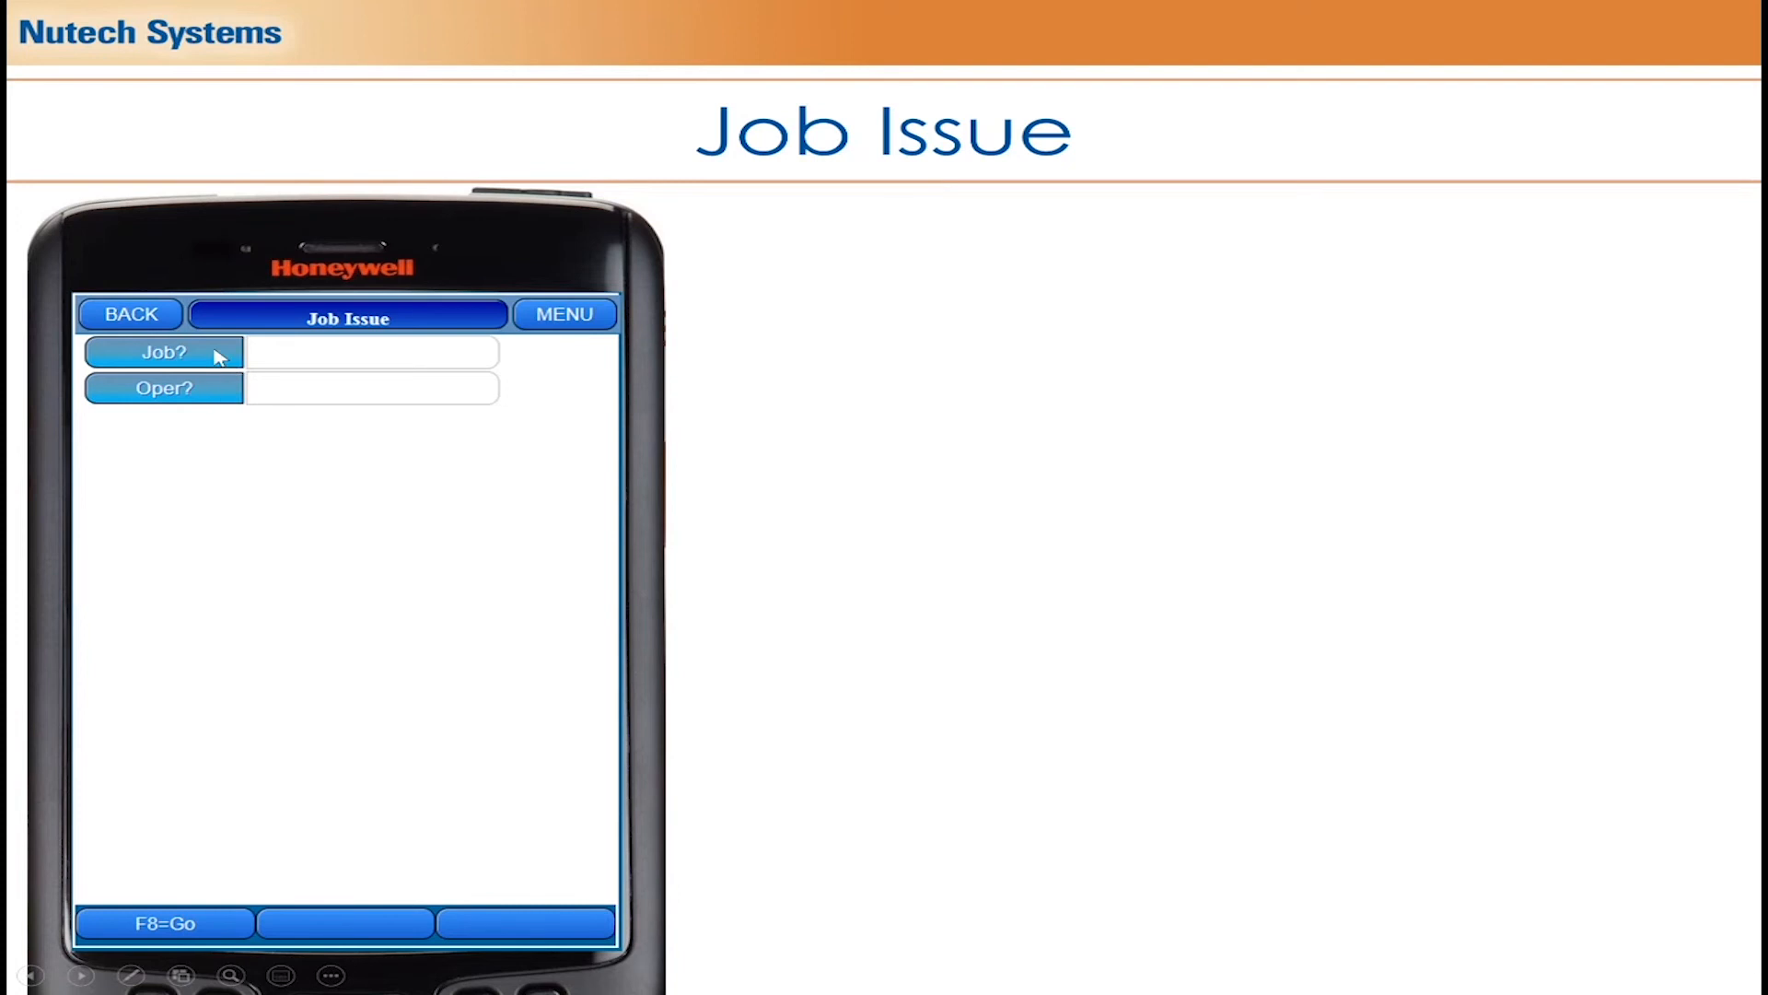
mouse_move(868, 623)
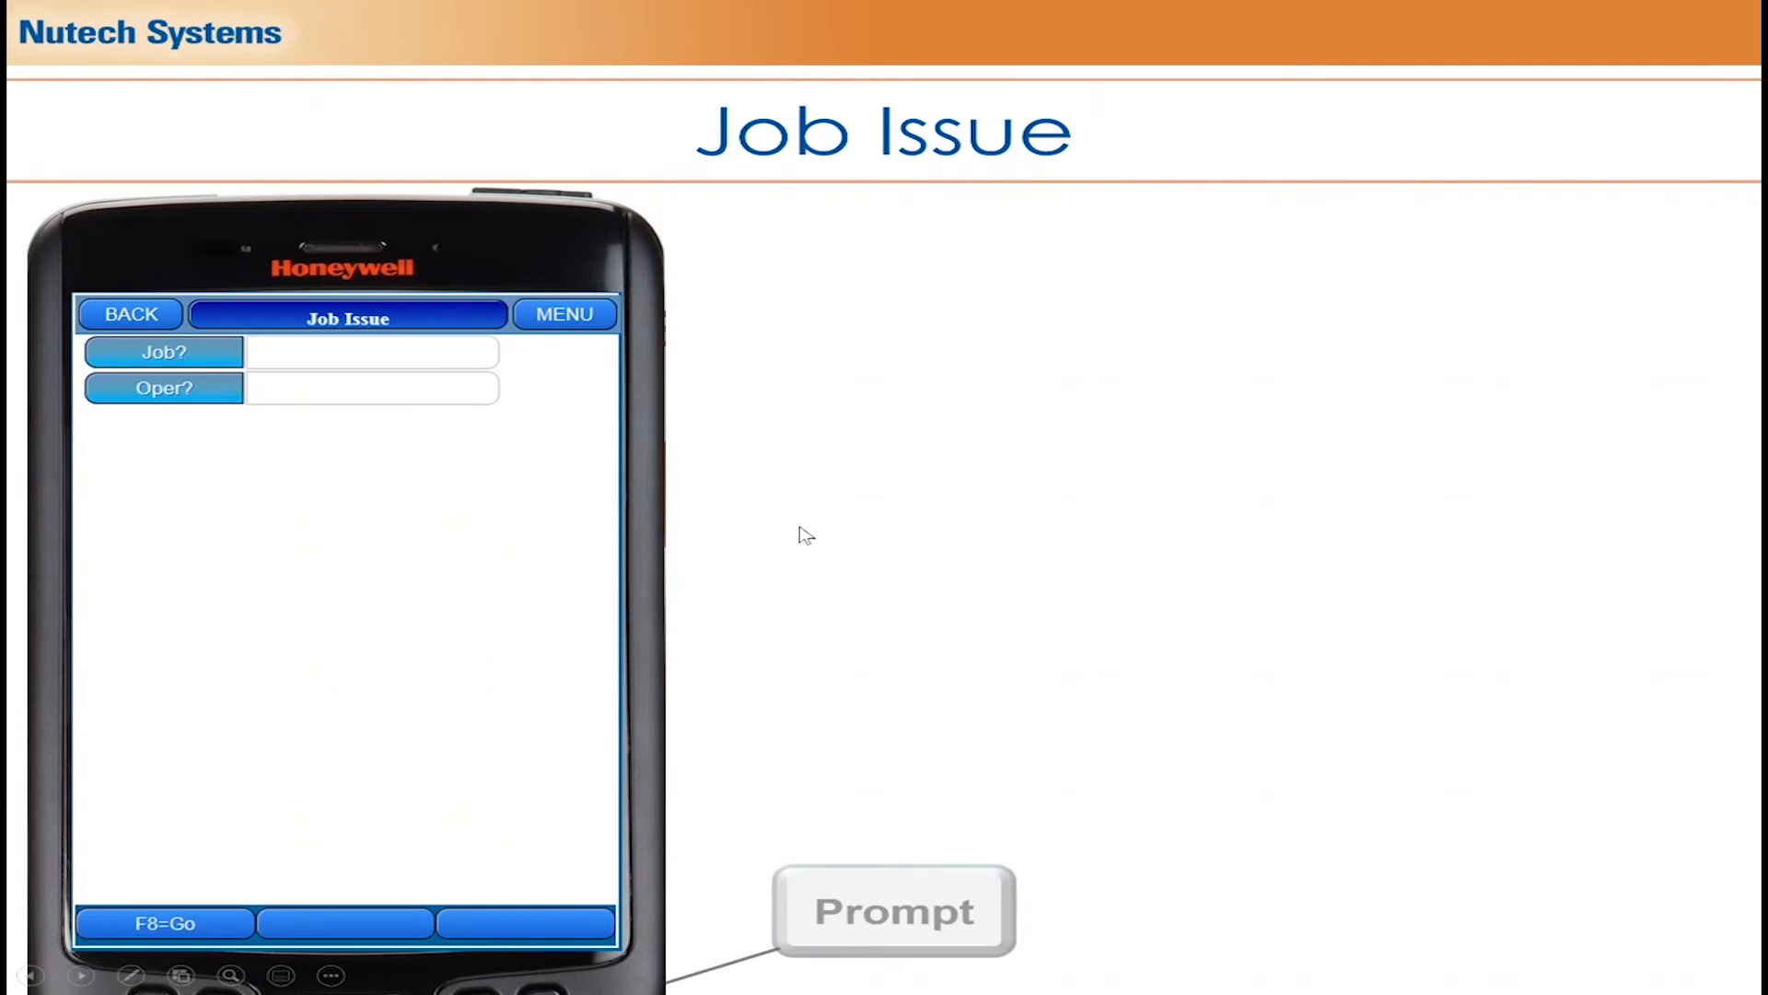
Advance to the Prompt for Open Lines slide listing open jobs by number, date and quantity
left_click(893, 910)
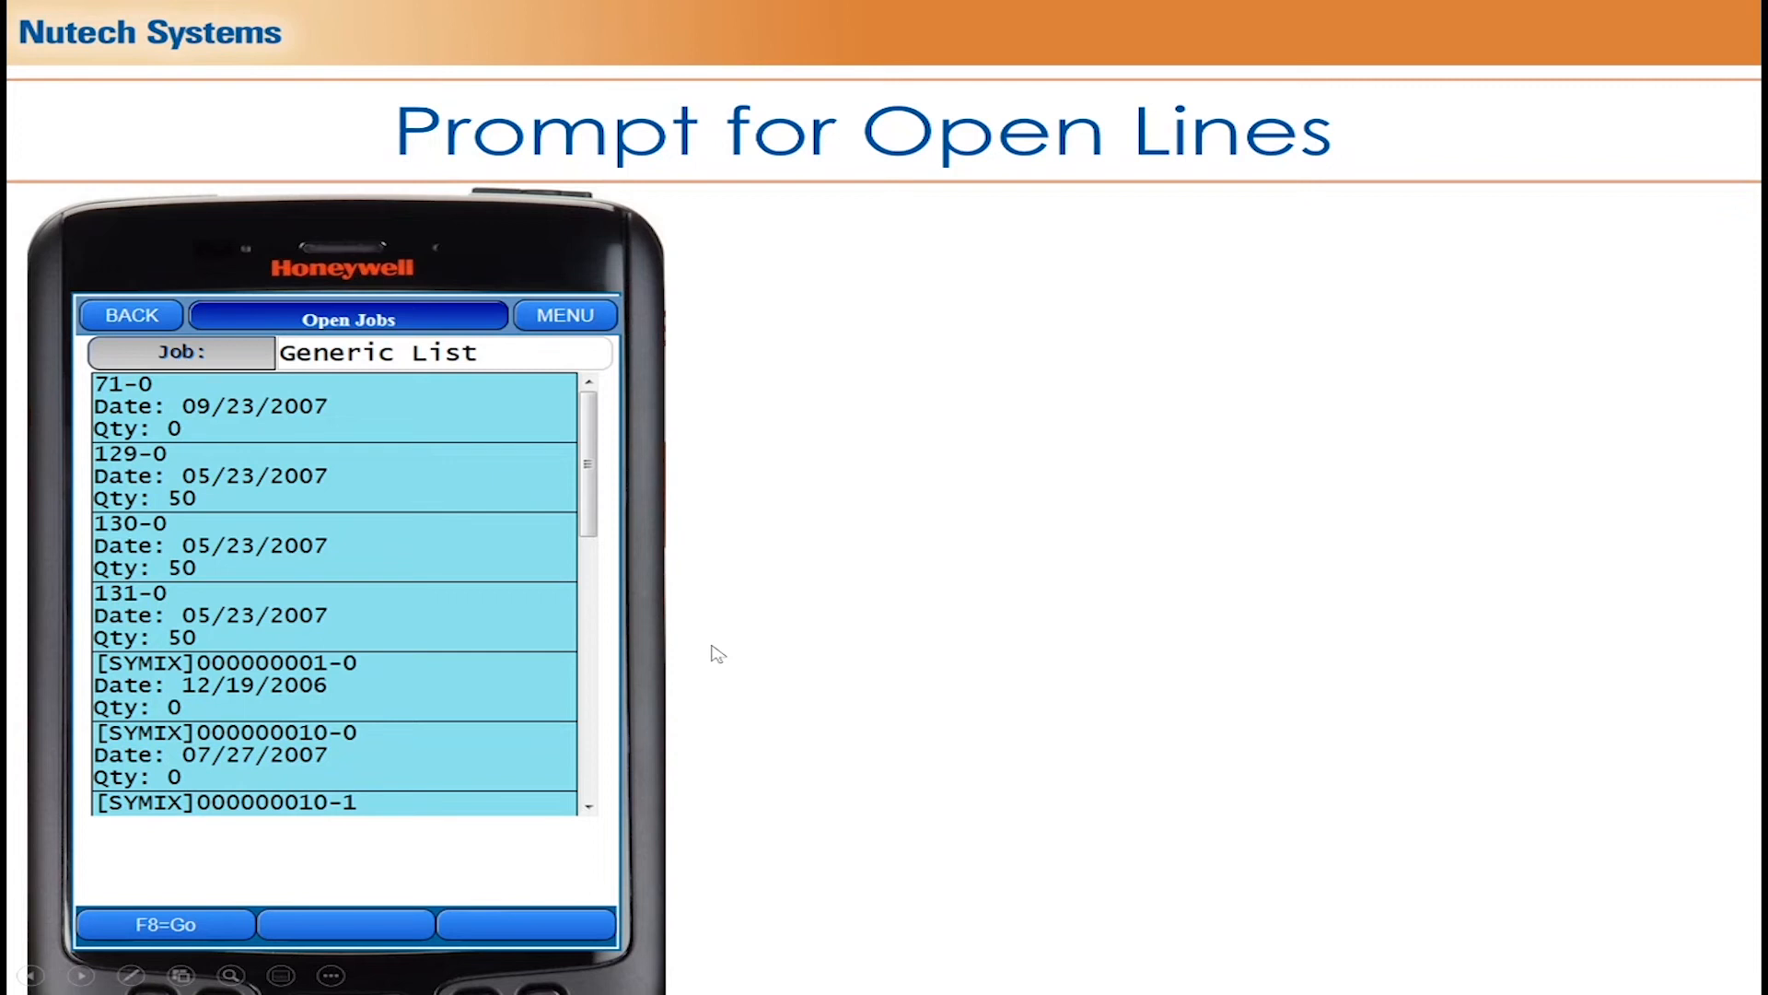
mouse_move(850, 675)
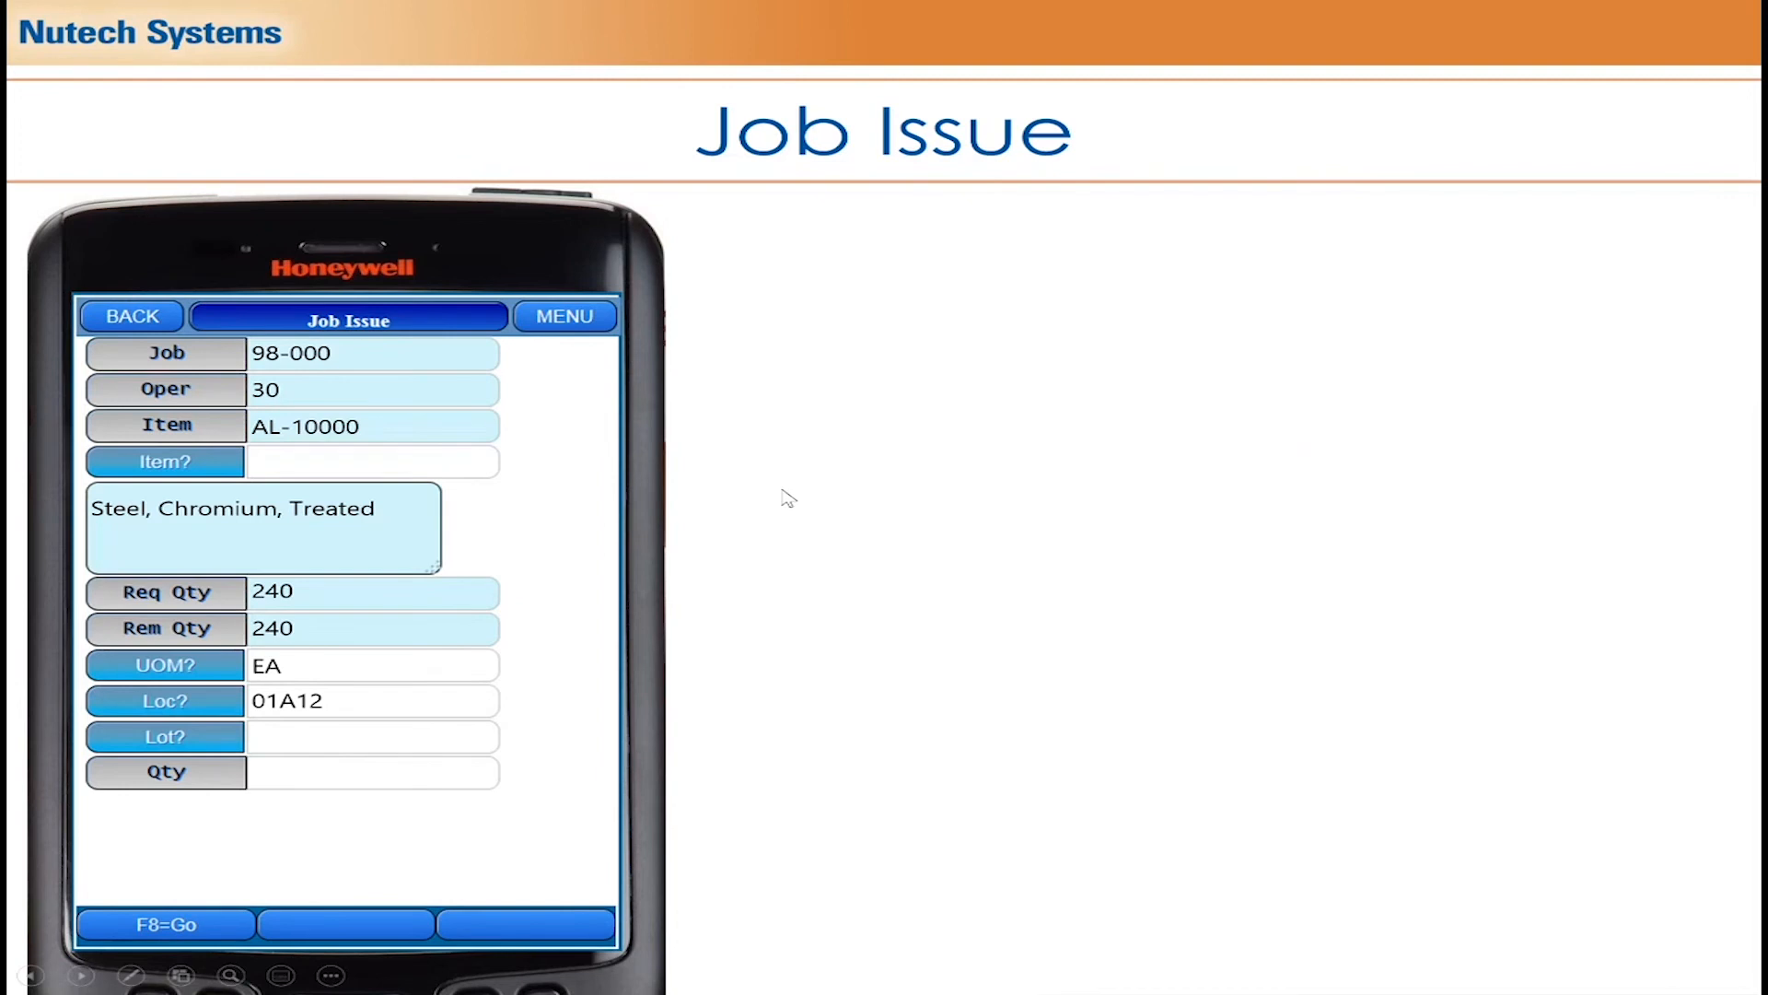
mouse_move(773, 494)
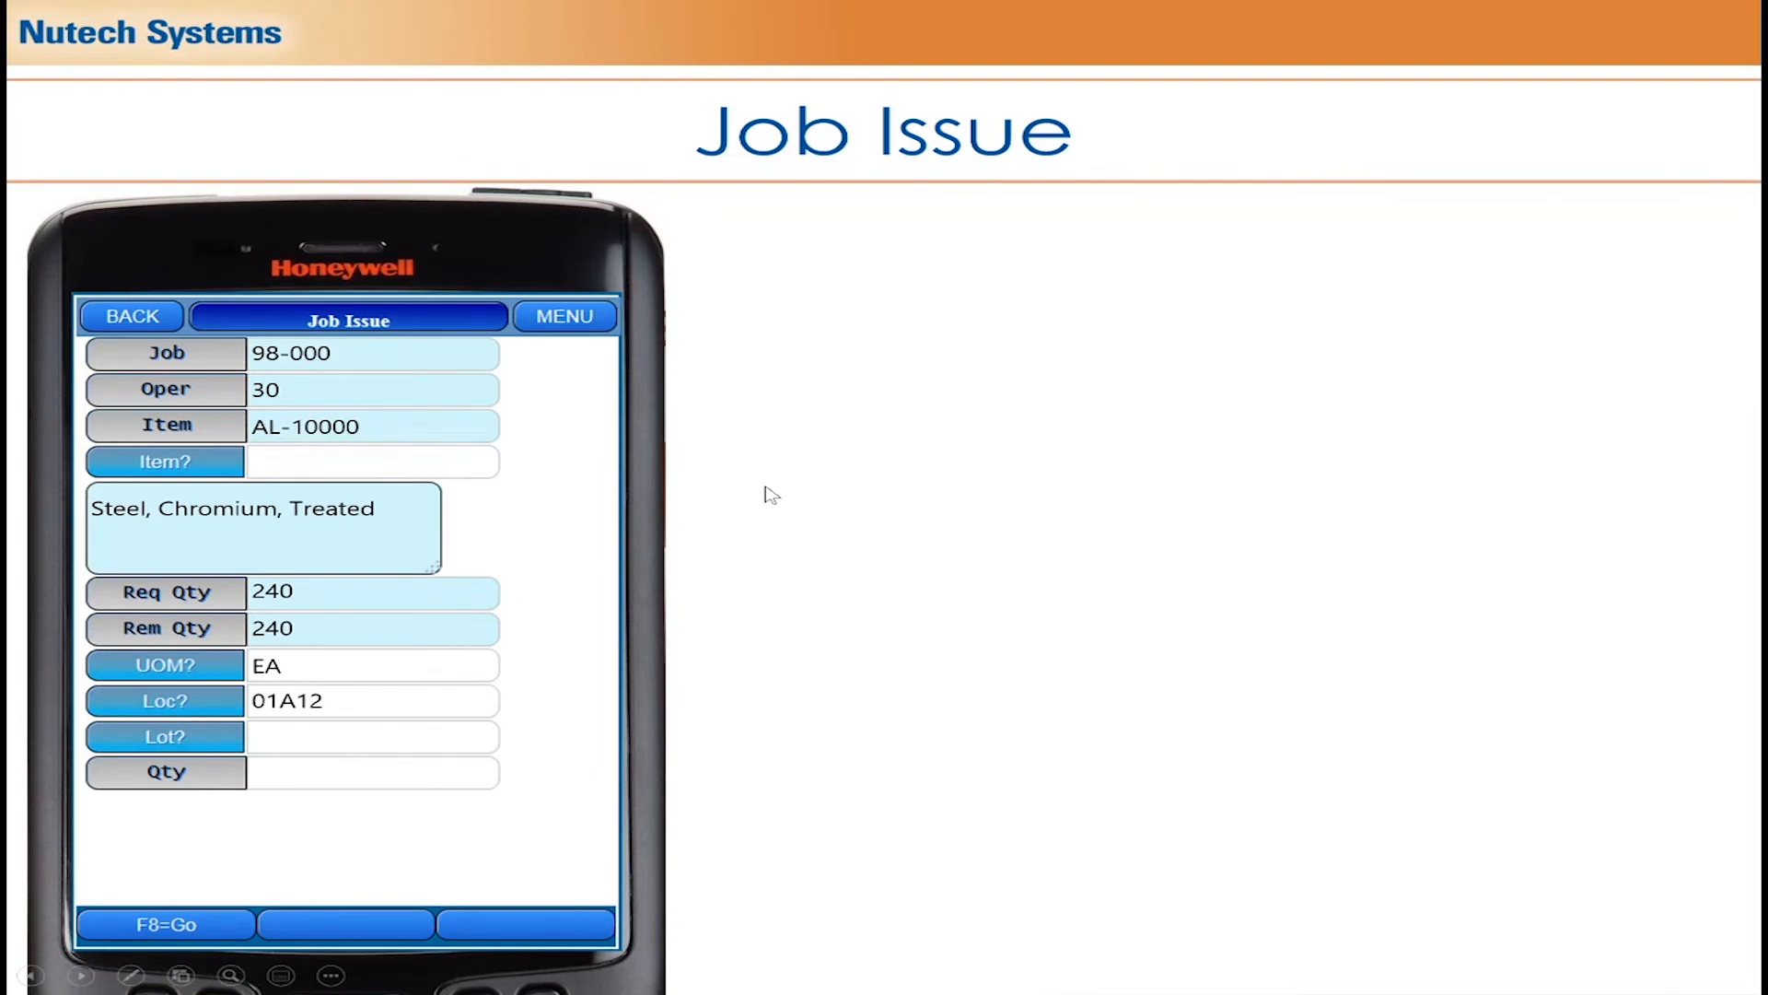
mouse_move(562, 443)
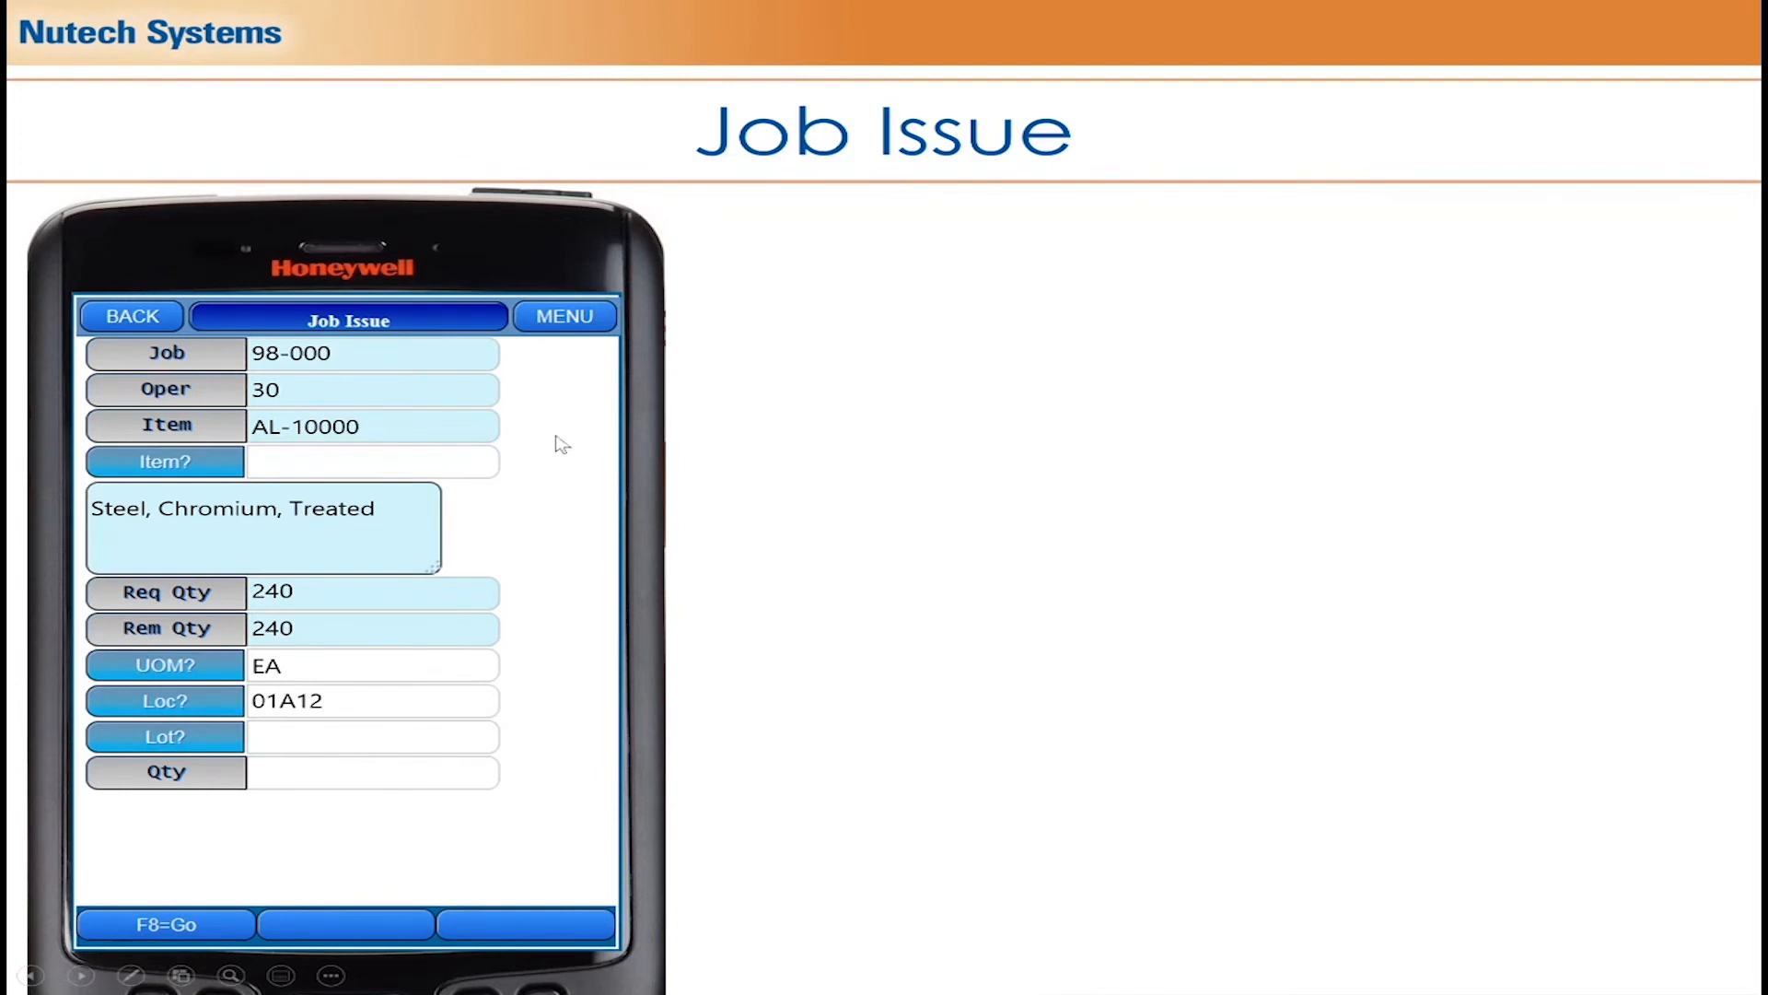
mouse_move(795, 645)
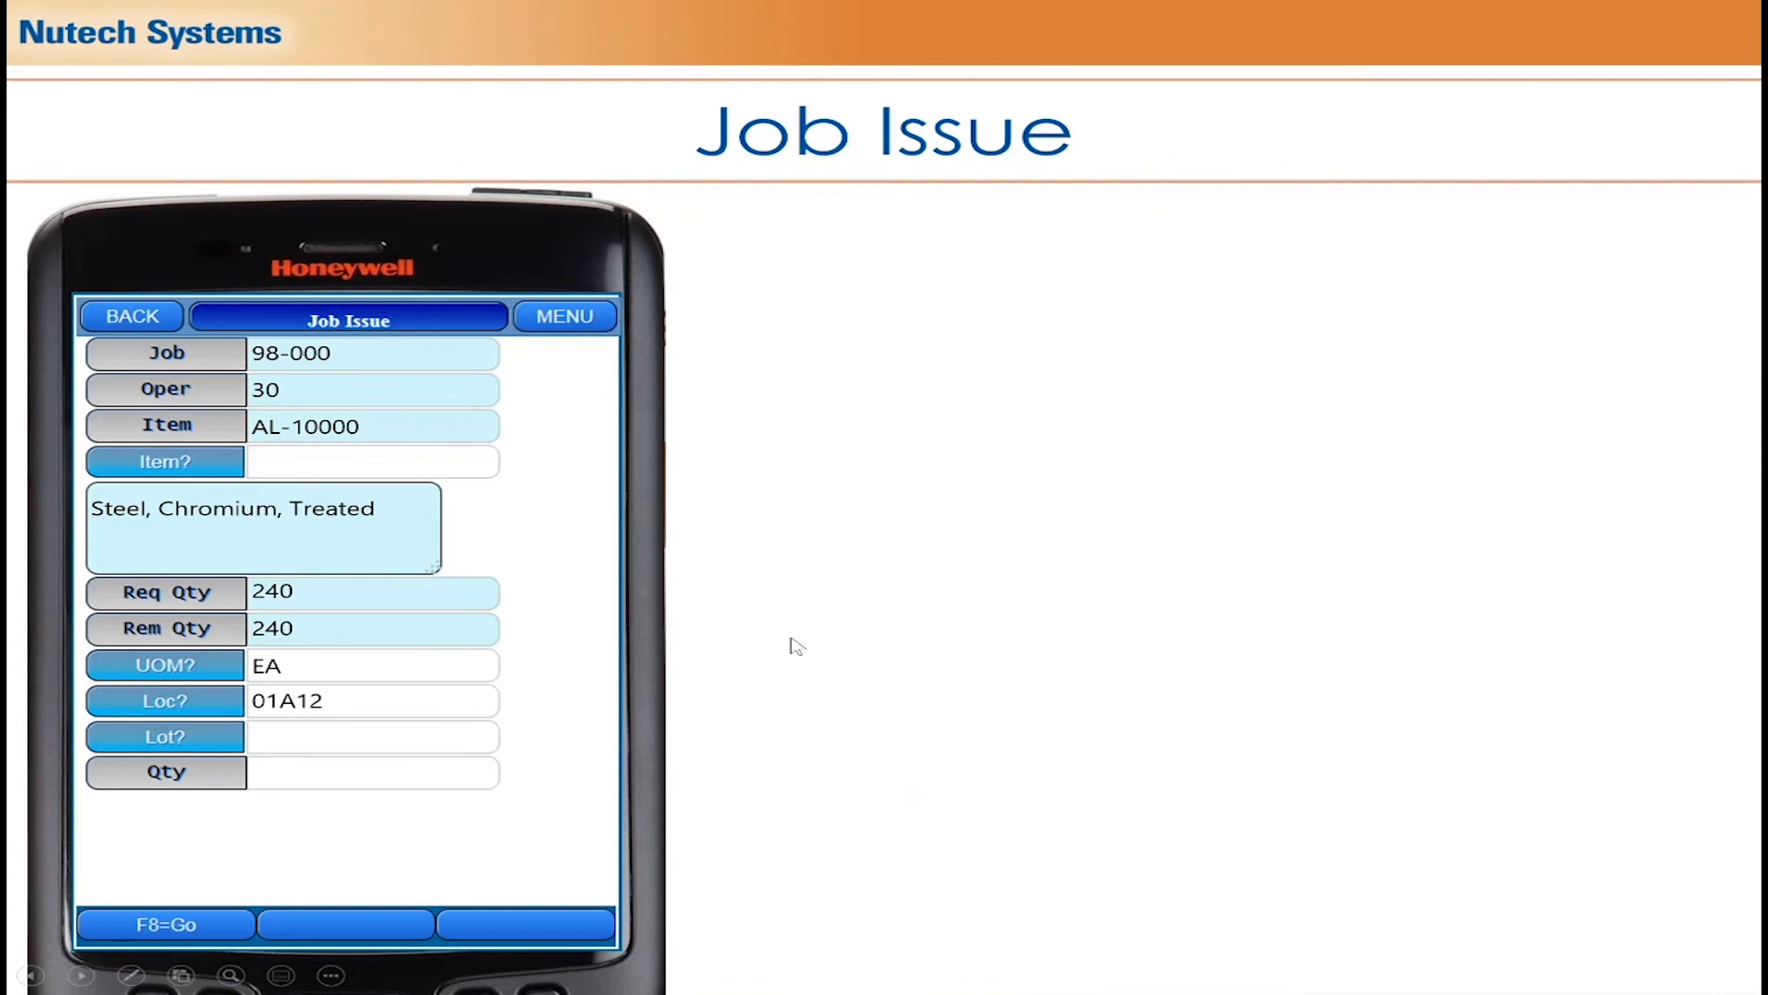
mouse_move(844, 555)
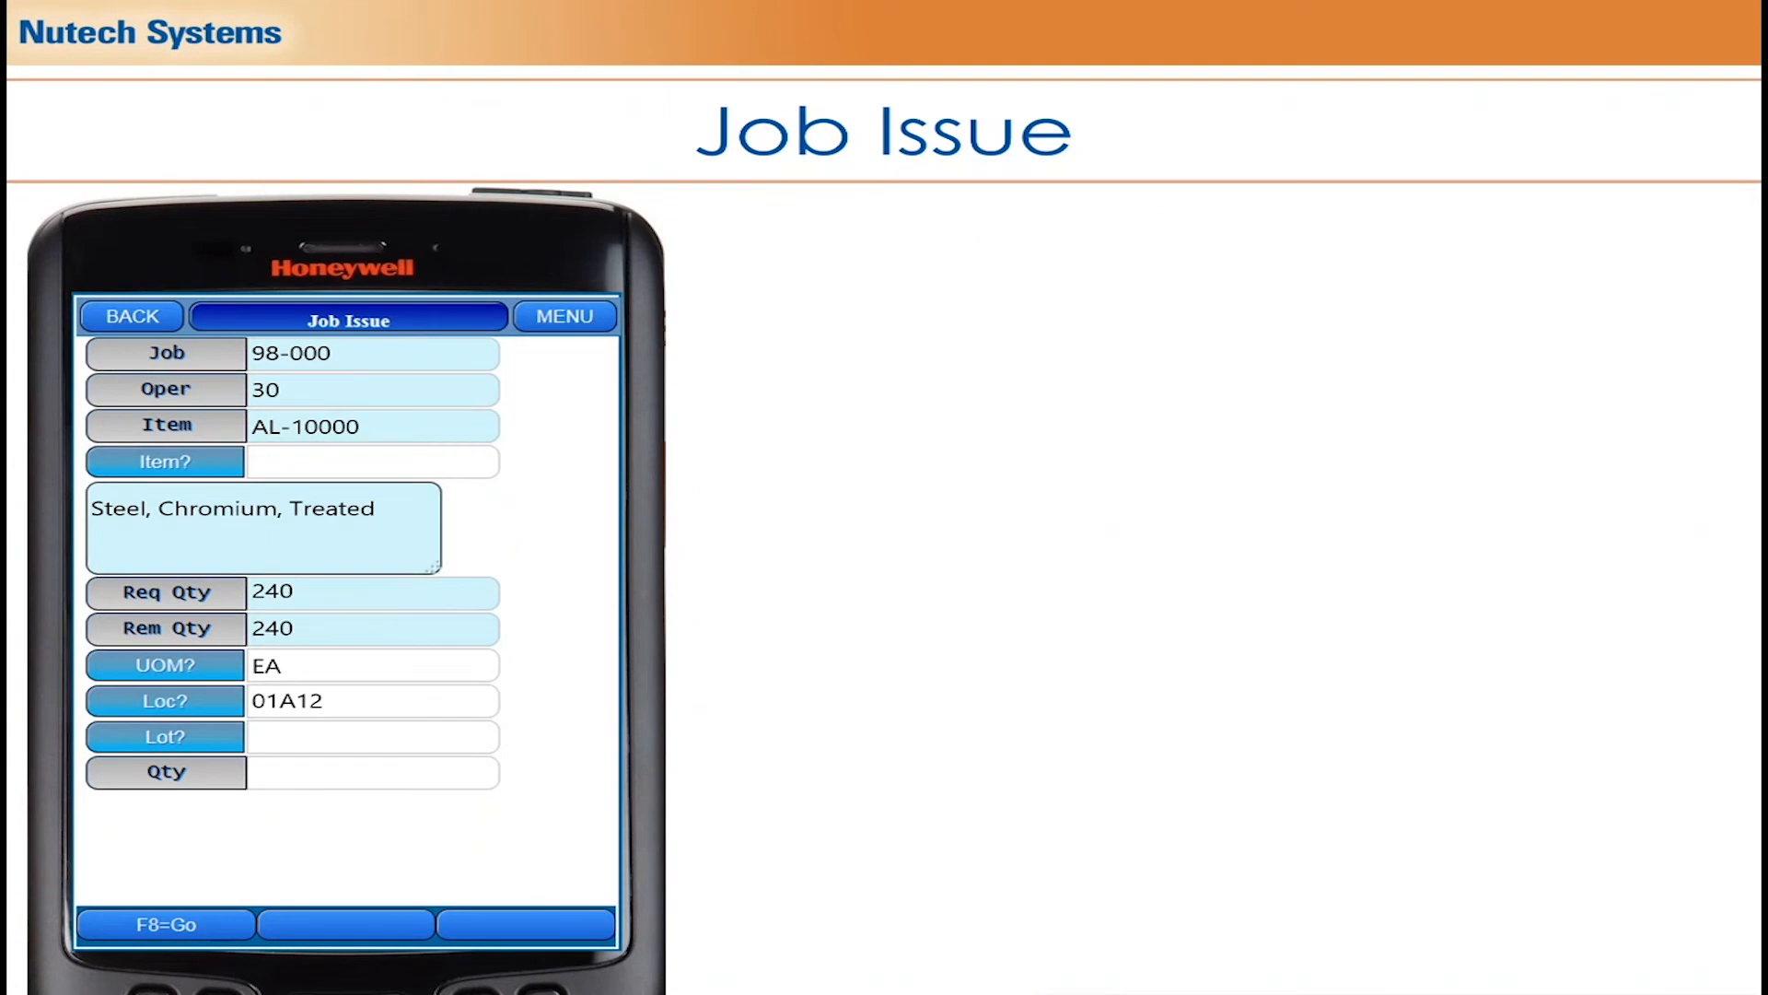
mouse_move(705, 637)
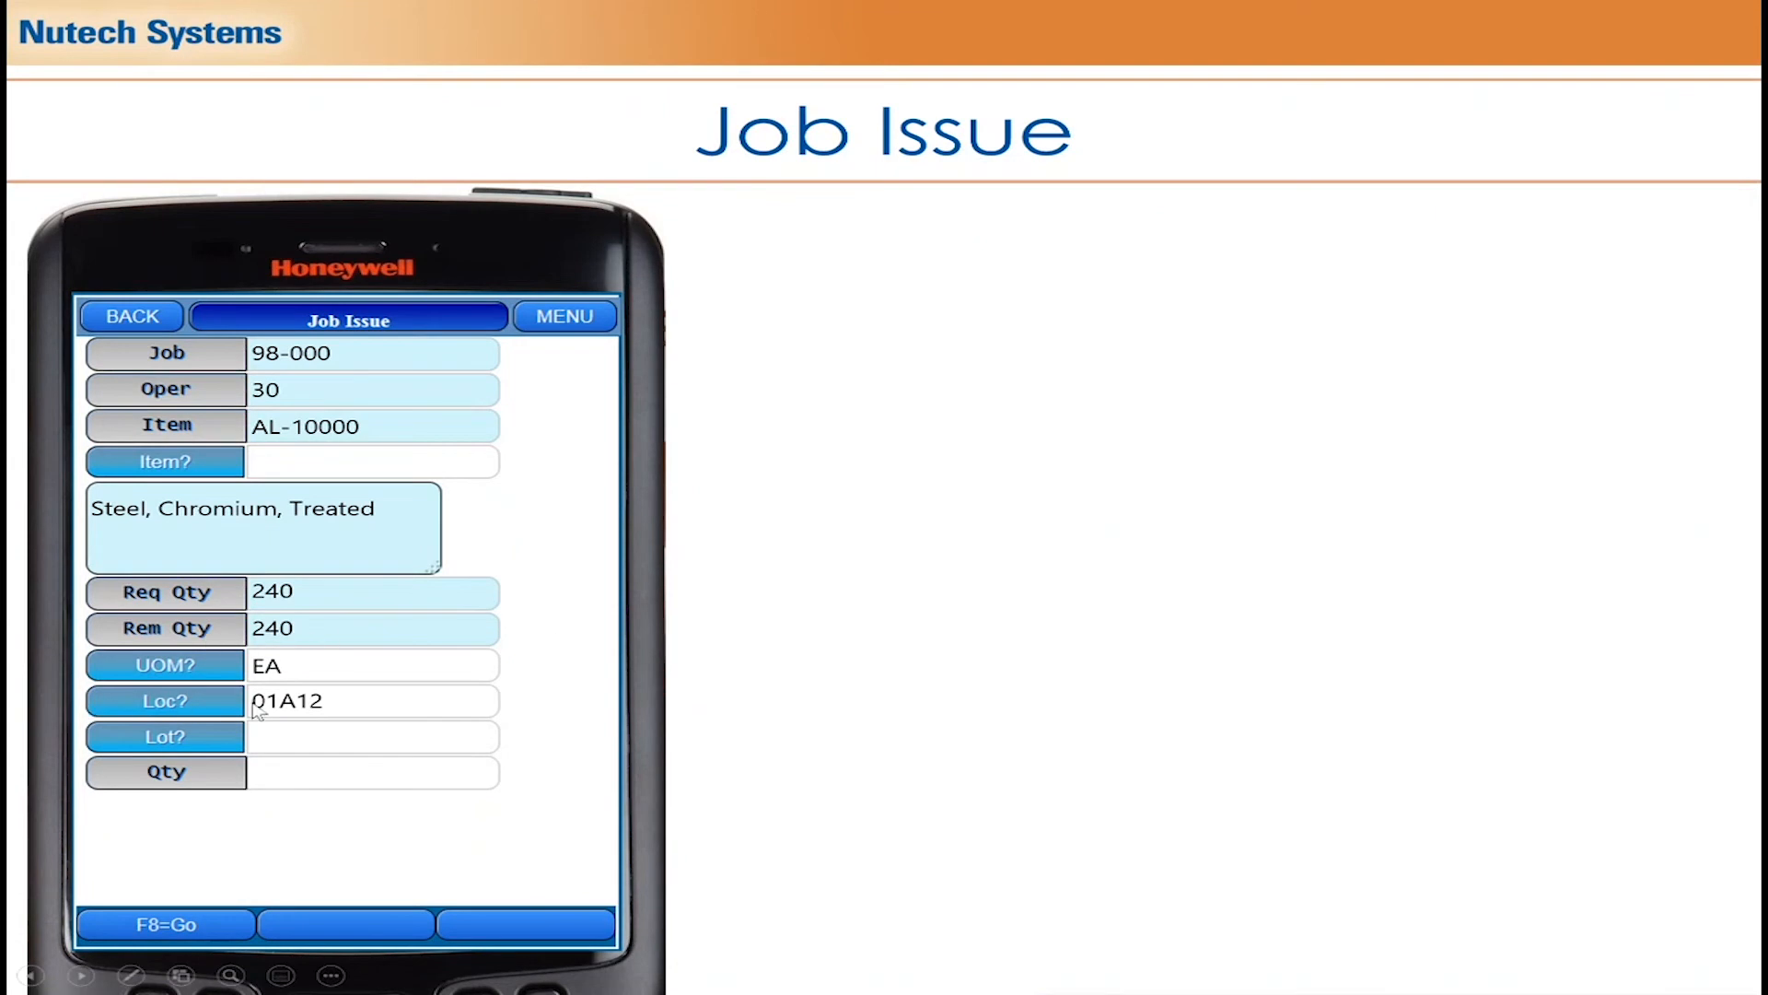
mouse_move(712, 723)
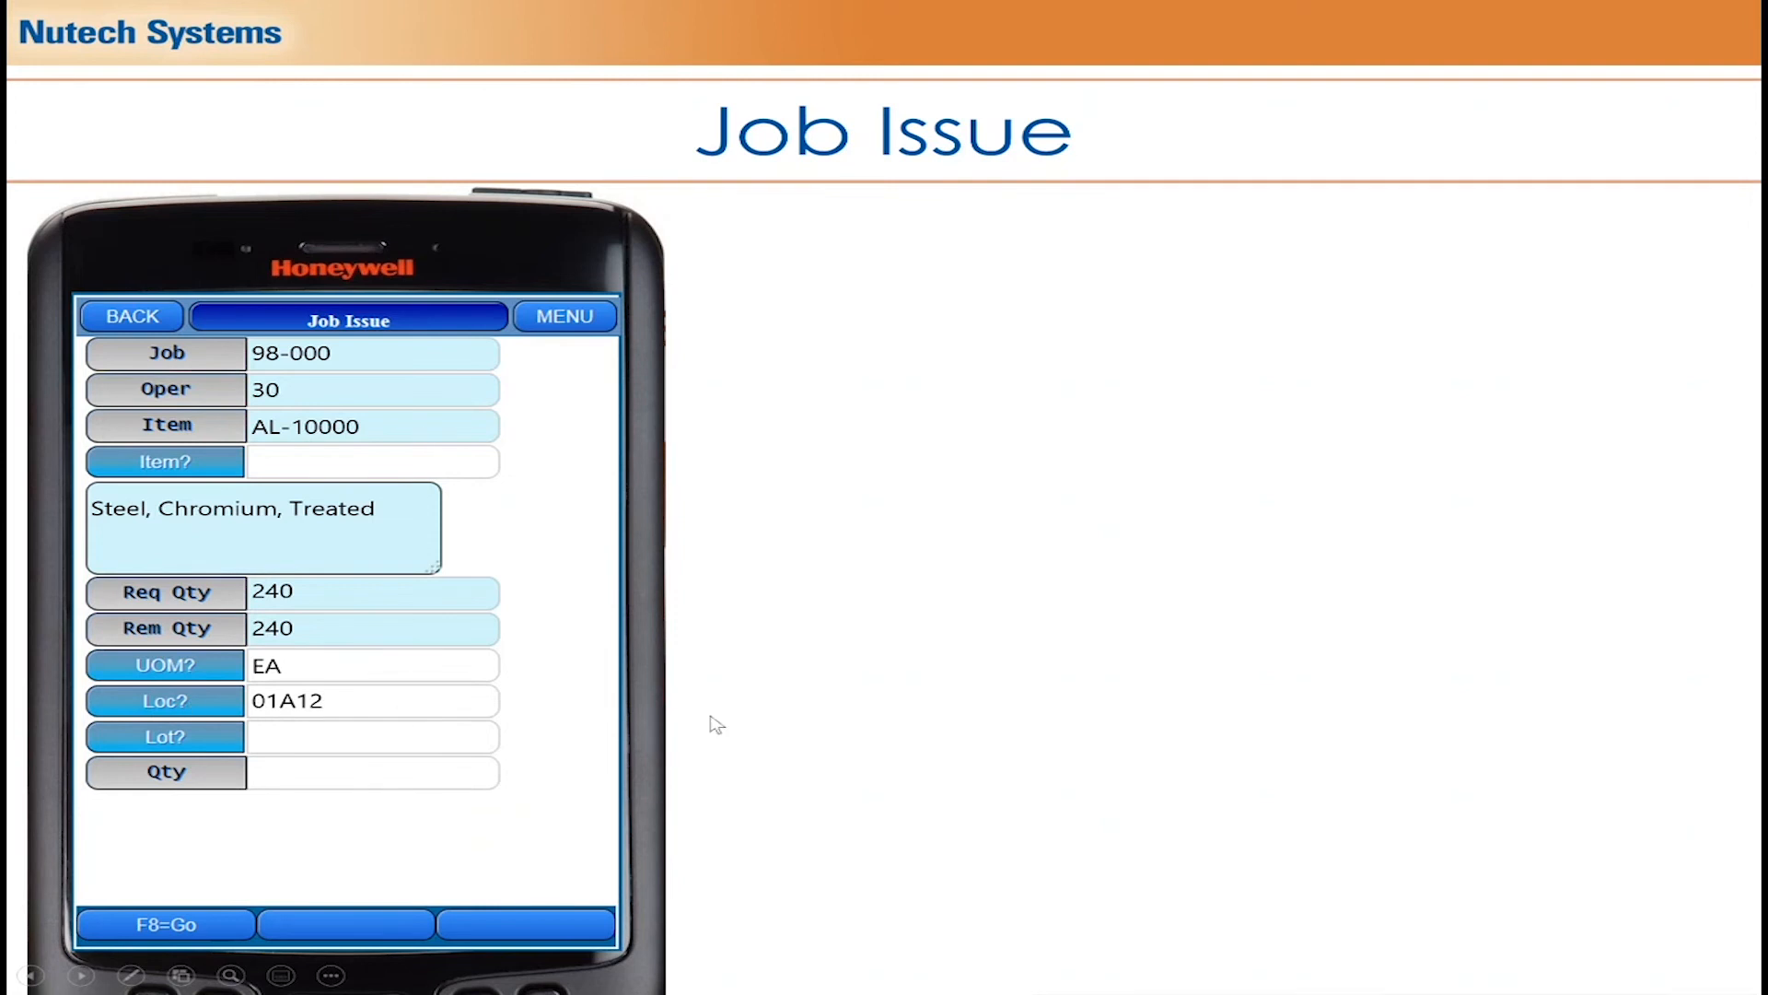
mouse_move(743, 612)
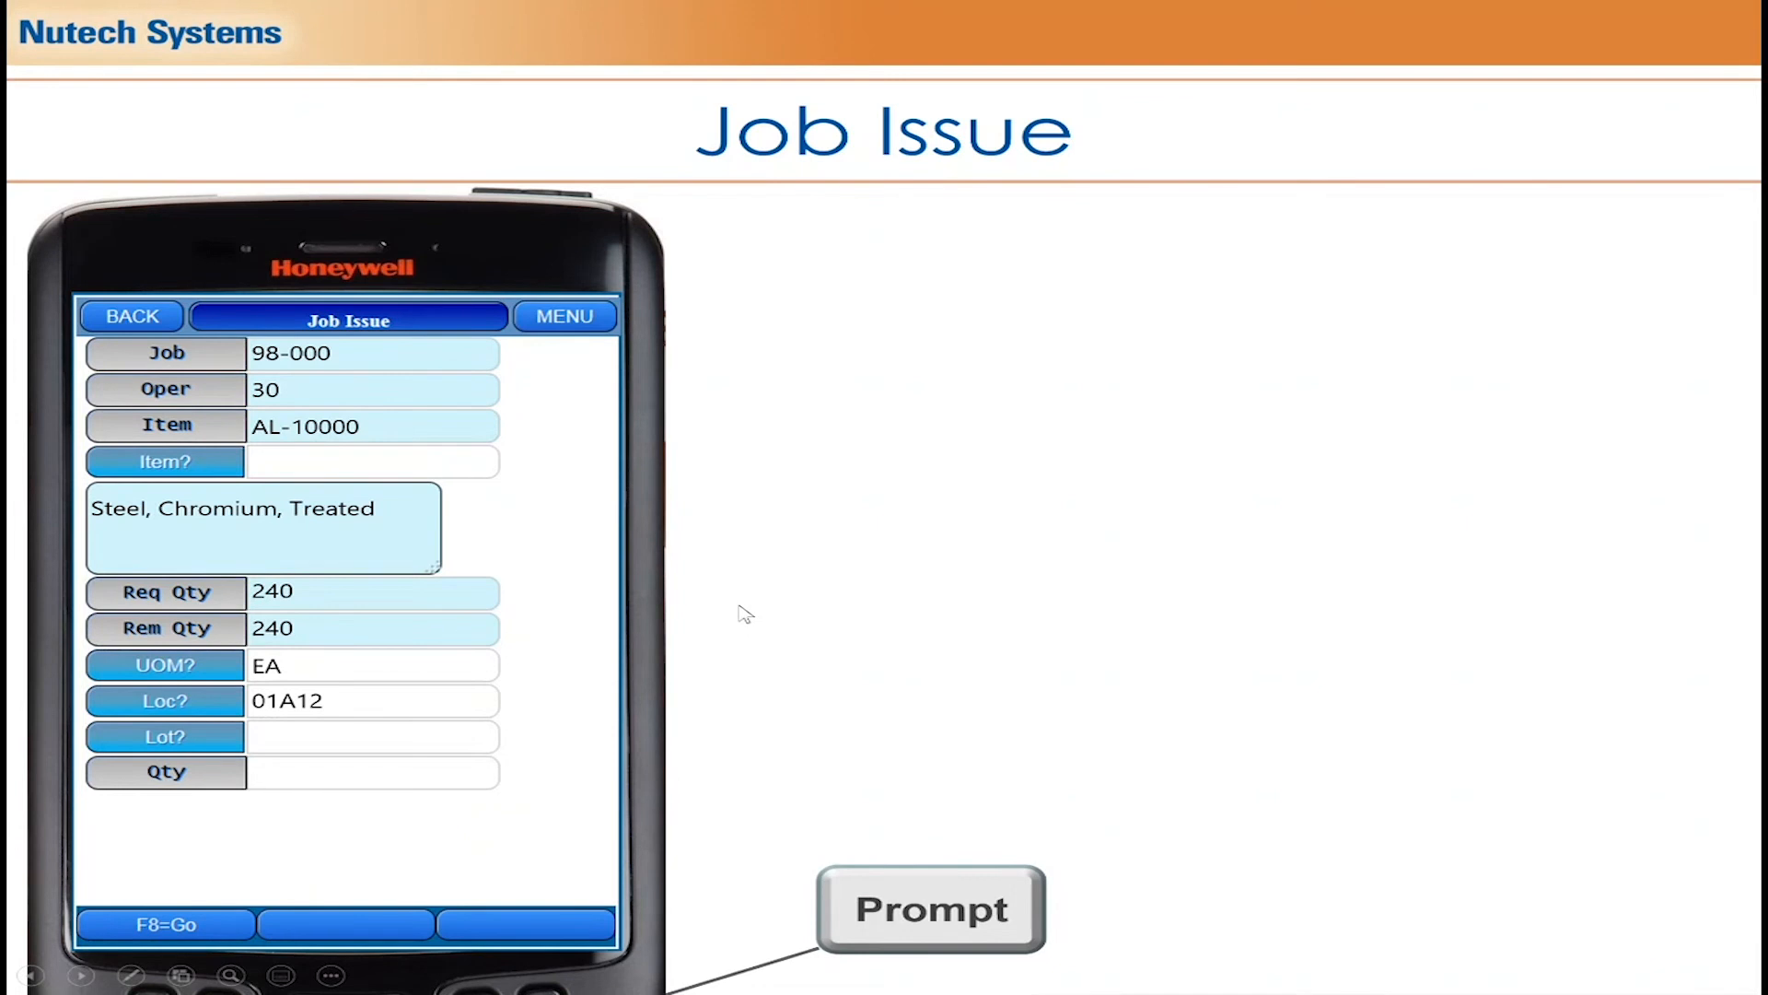
Advance to the component items slide for job 98-000, operation 30, listing four parts and quantities
left_click(930, 908)
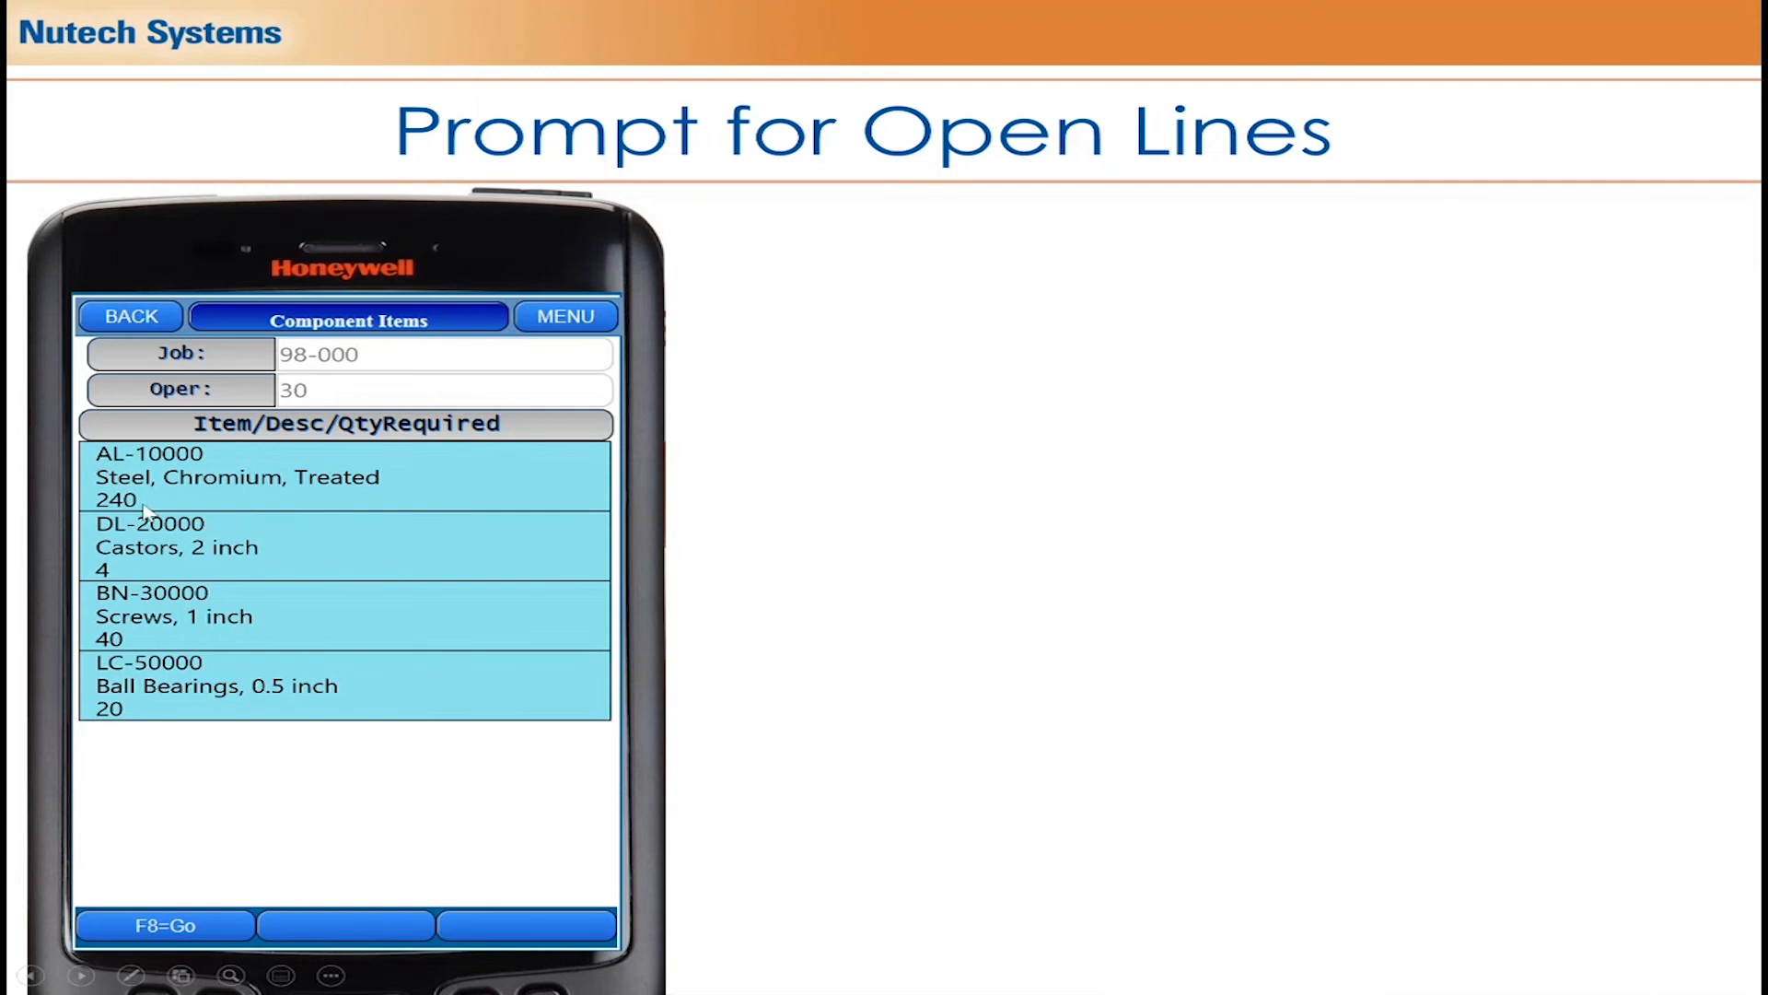
mouse_move(164, 728)
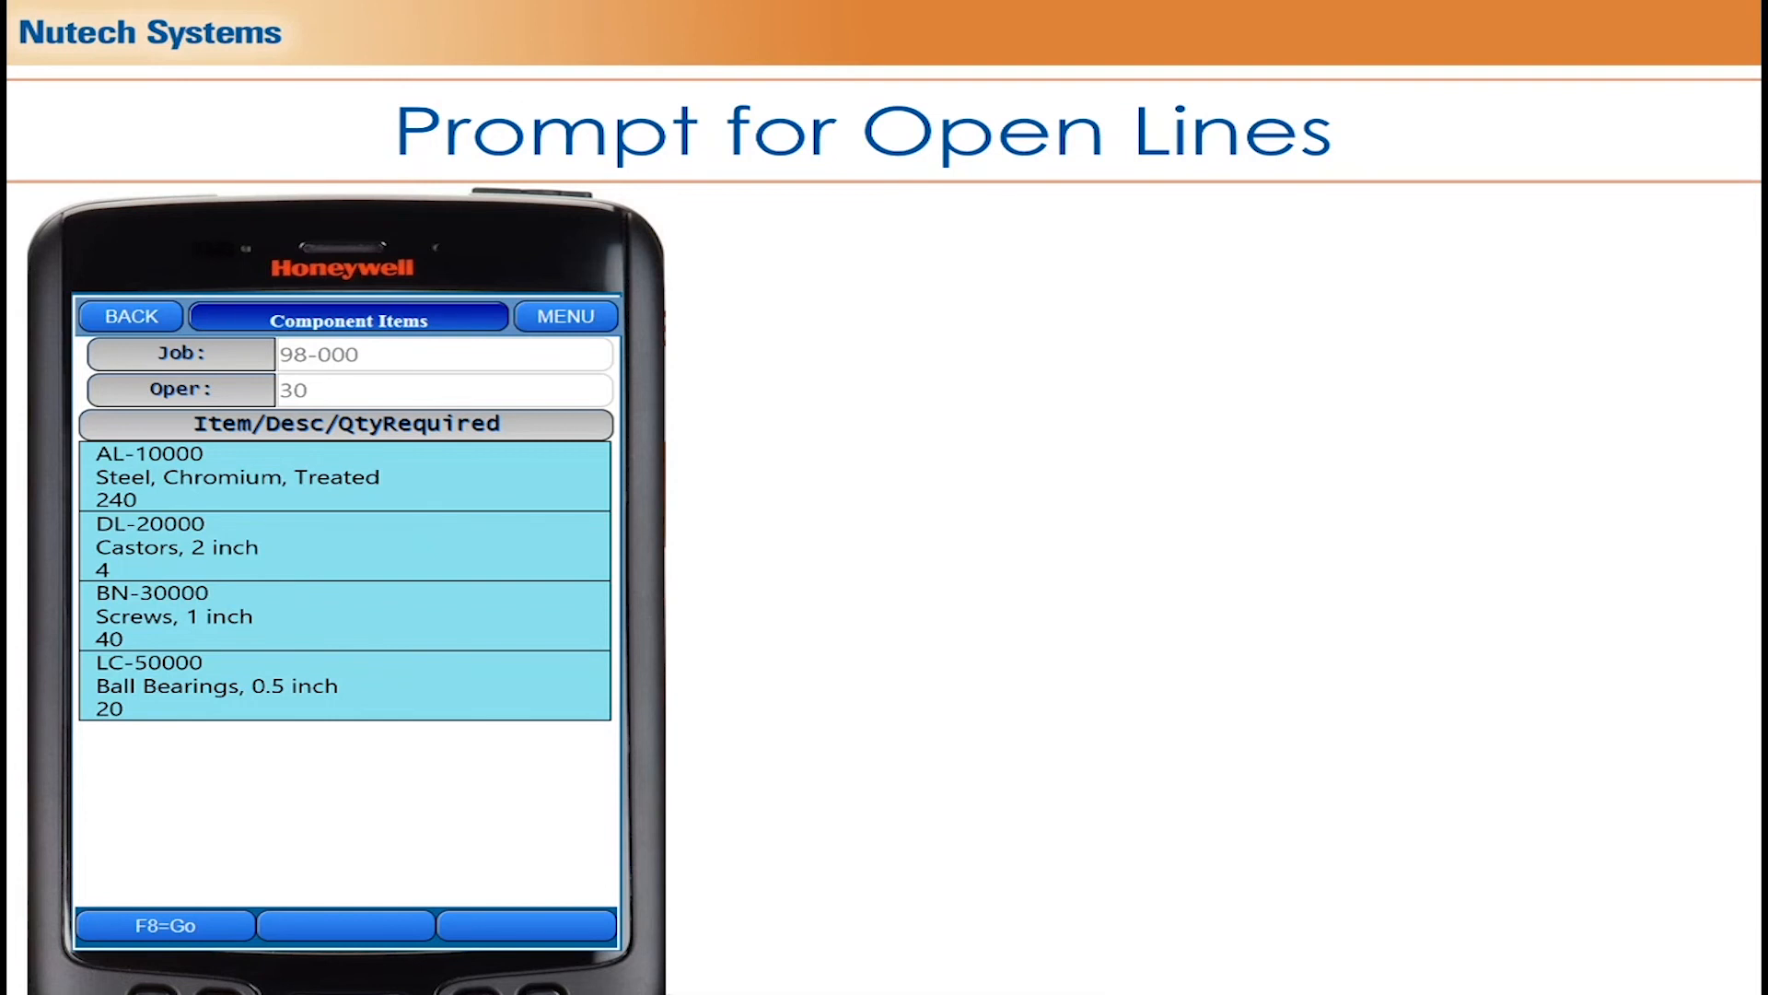
mouse_move(301, 708)
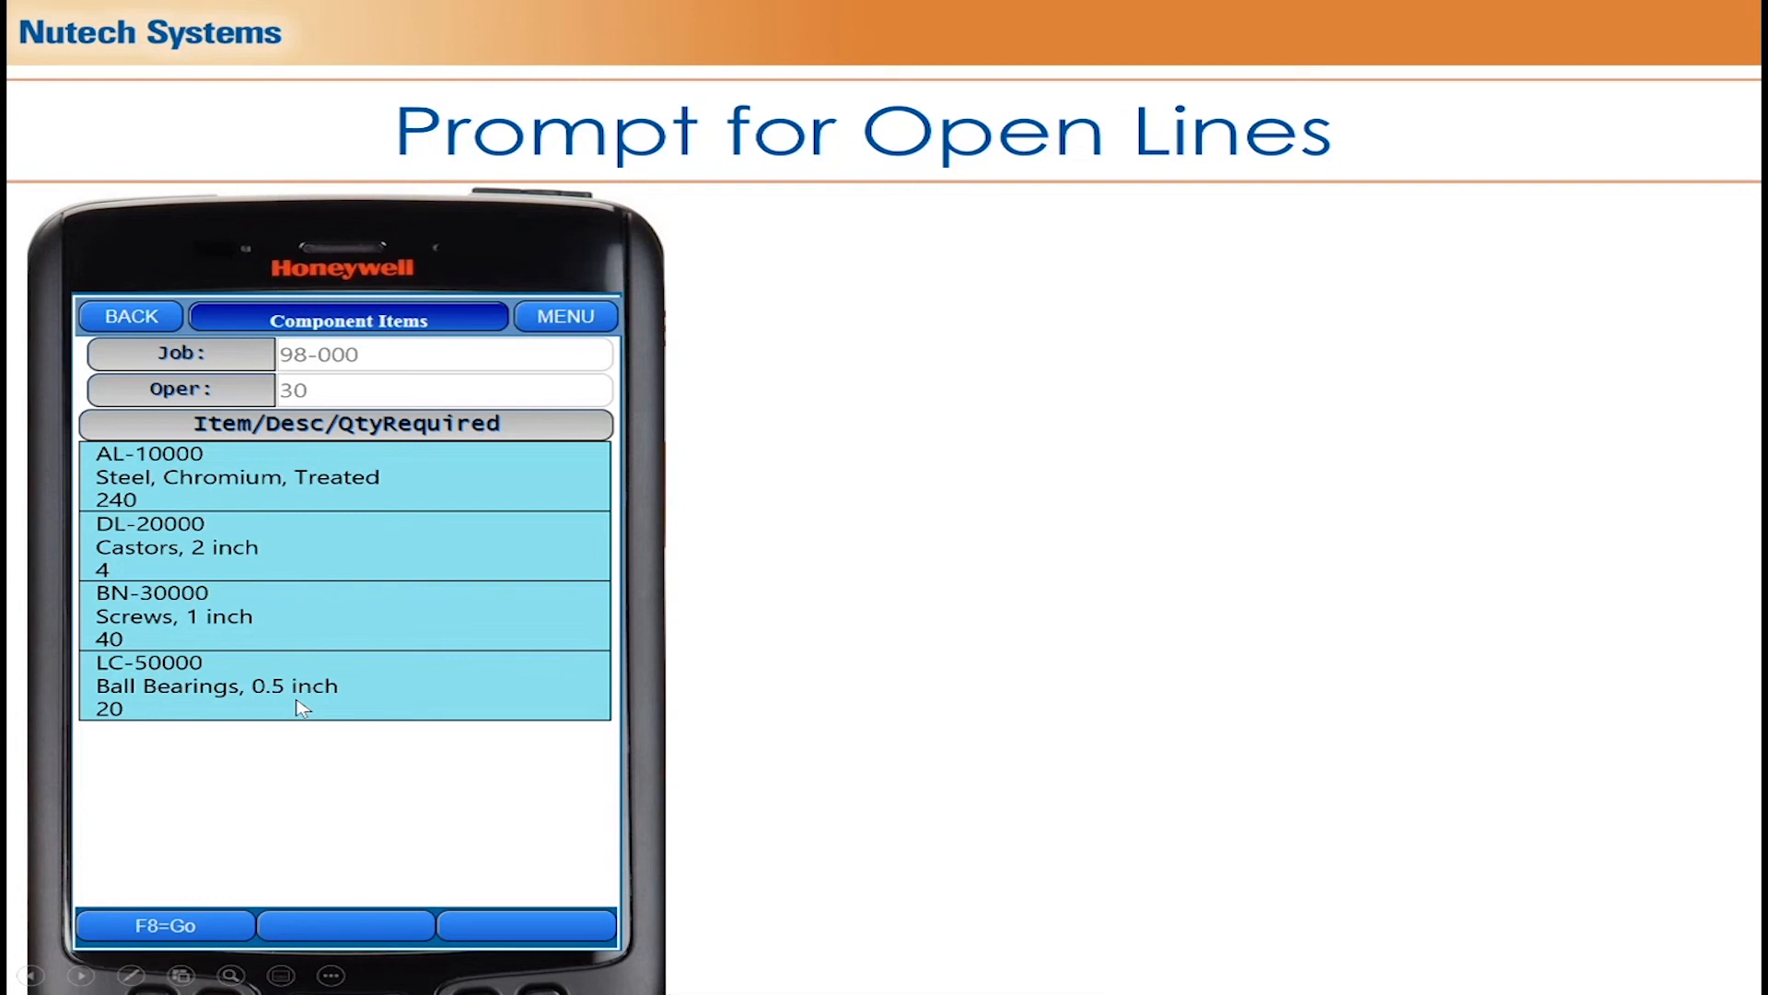
mouse_move(721, 616)
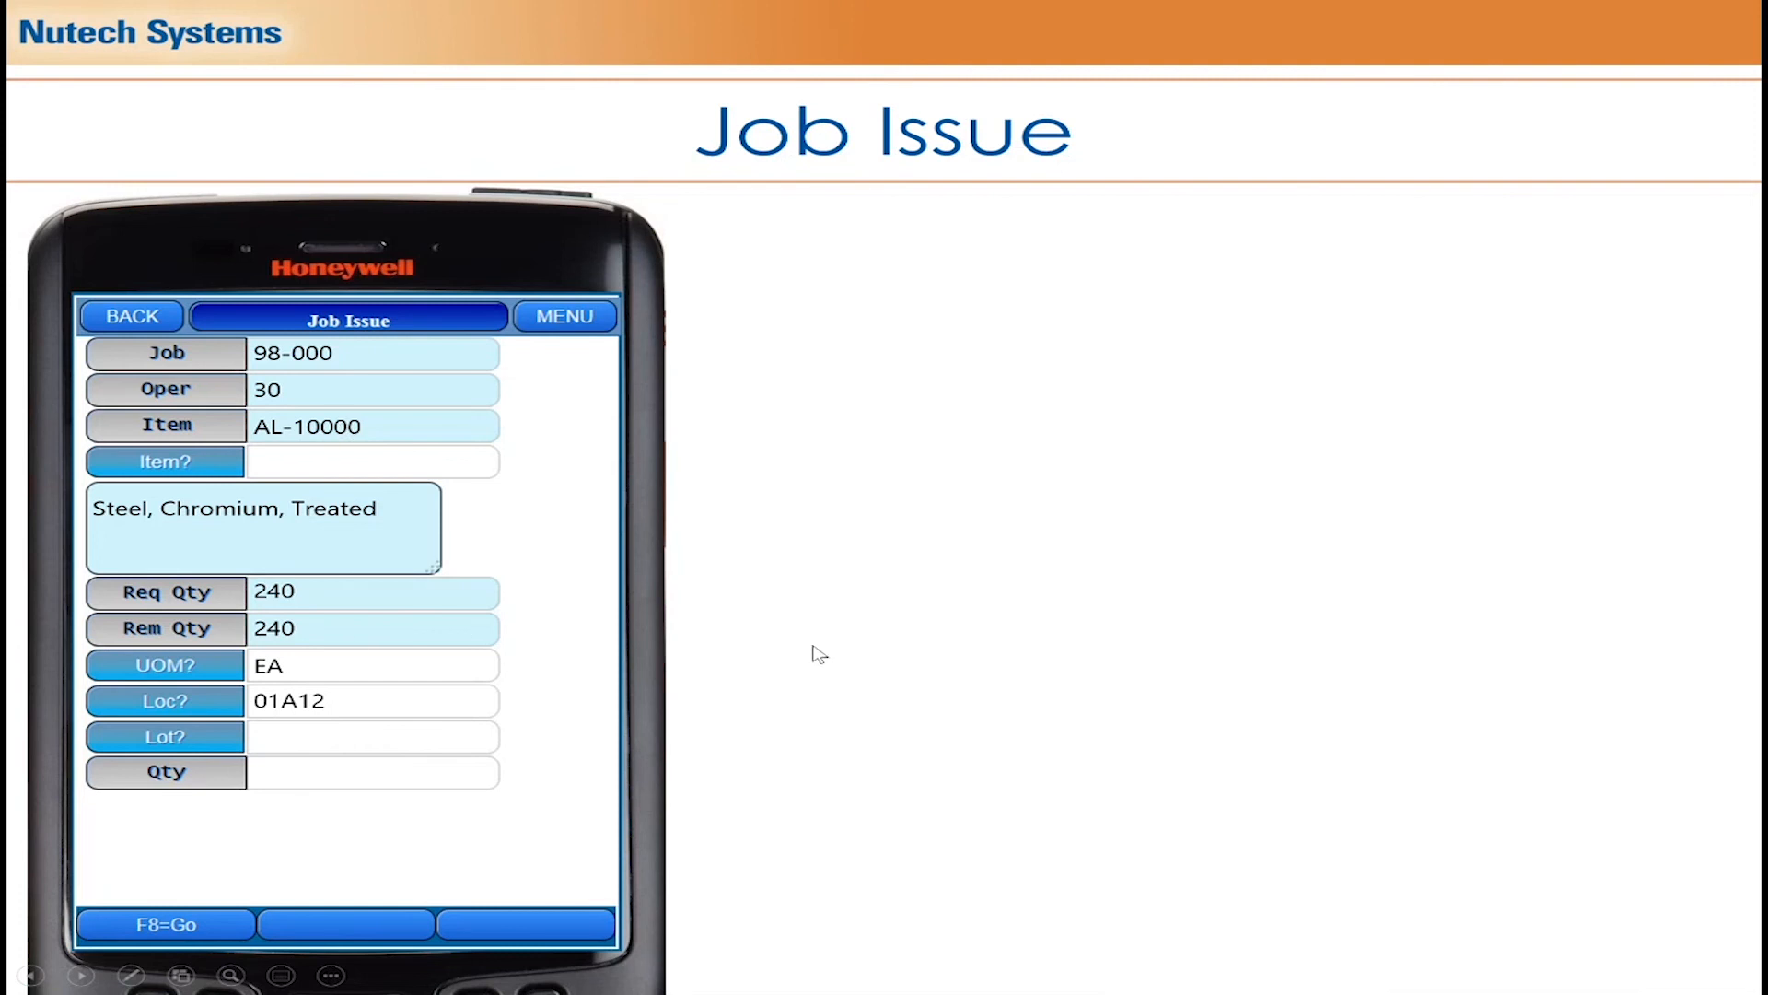
mouse_move(755, 671)
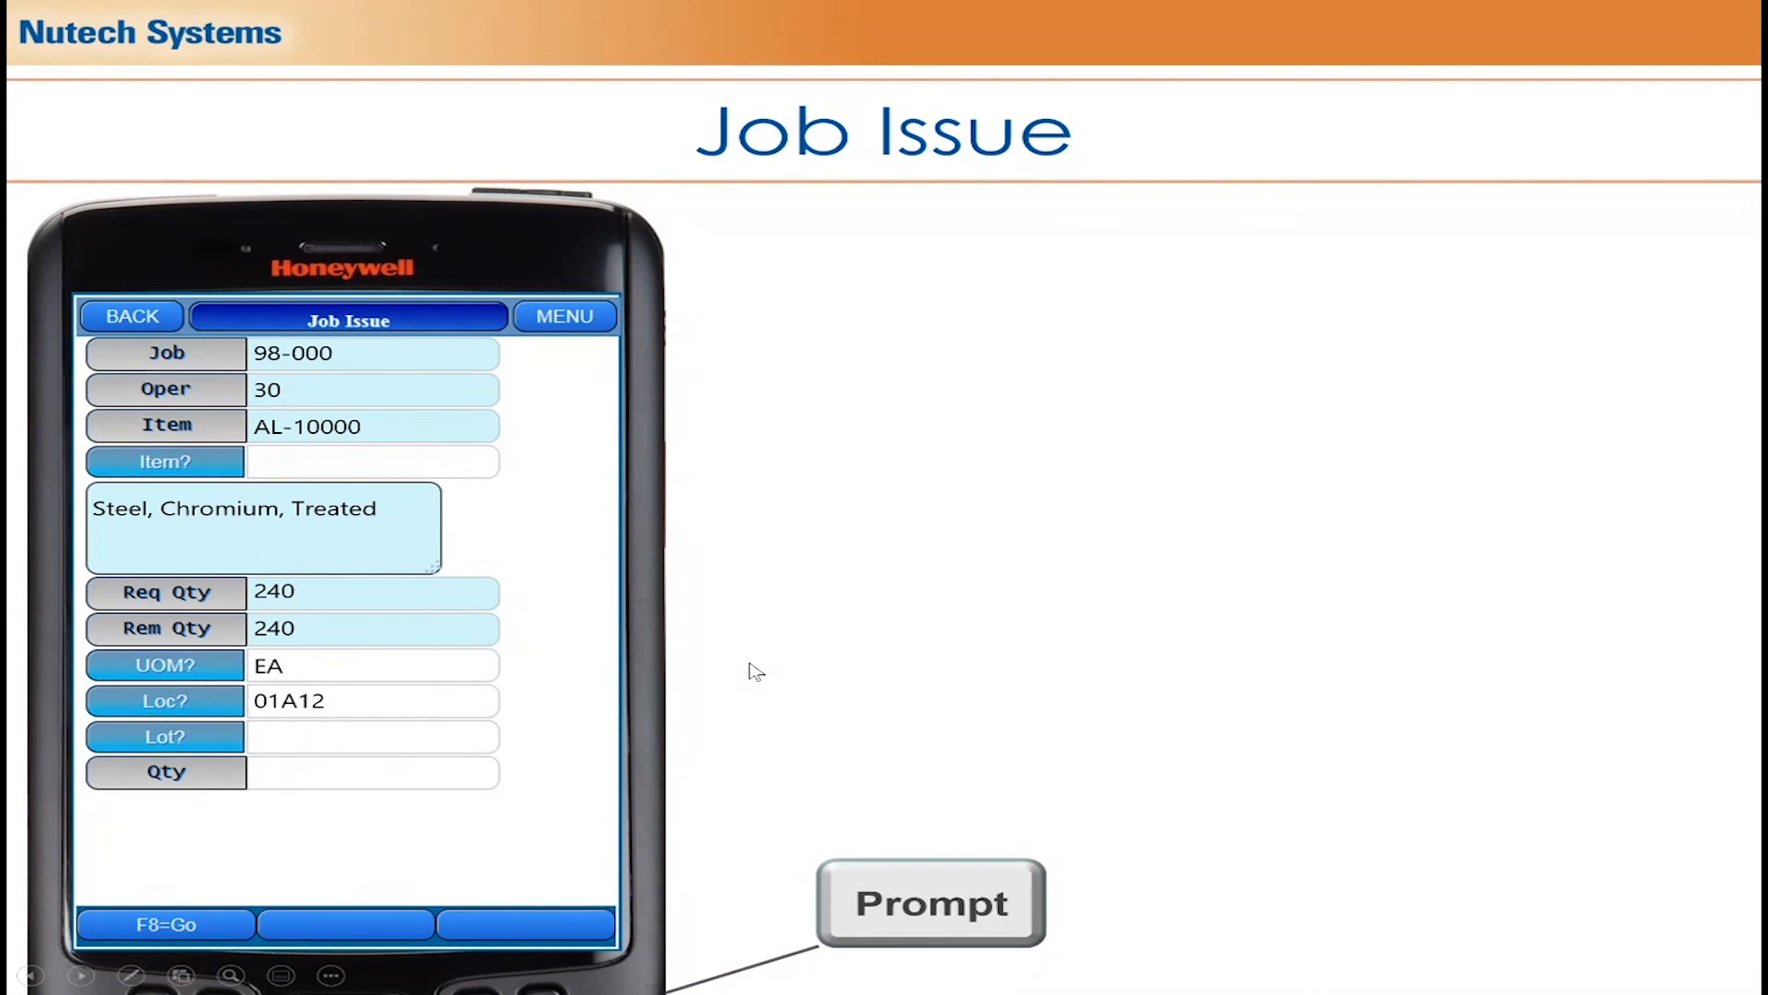
Advance past the filled Job Issue screen to the Prompt for Other Locations slide with four stock locations
left_click(930, 903)
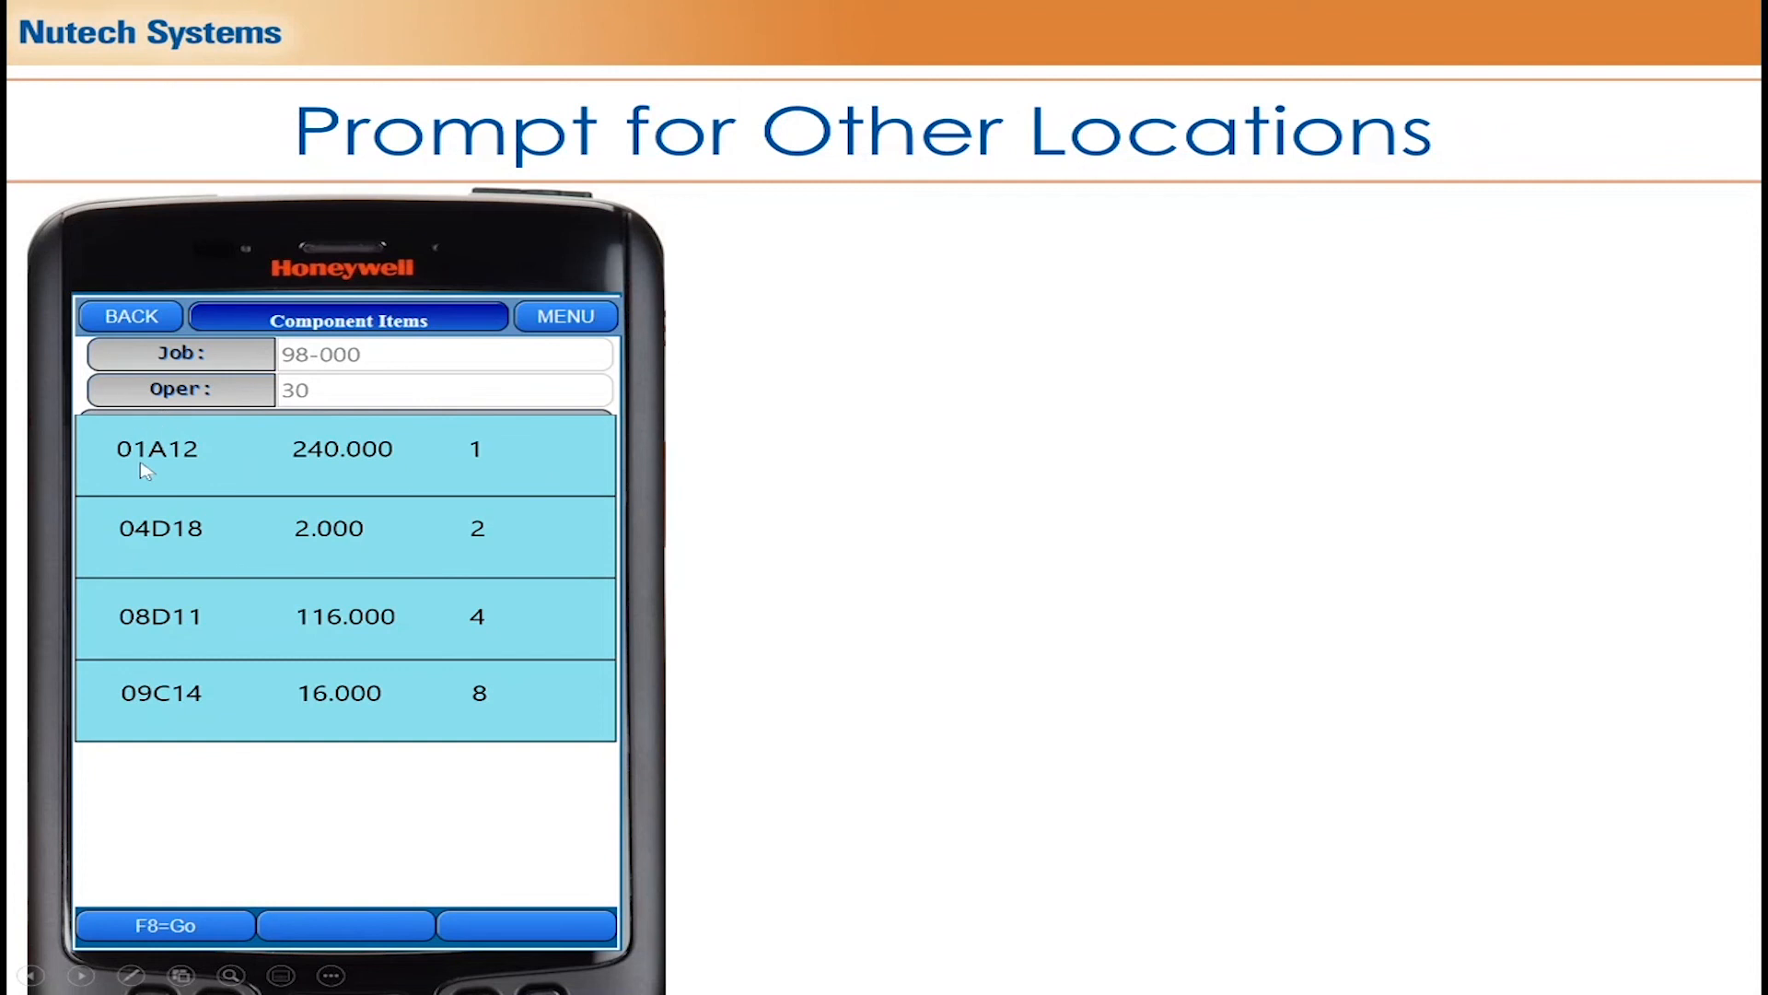
mouse_move(190, 454)
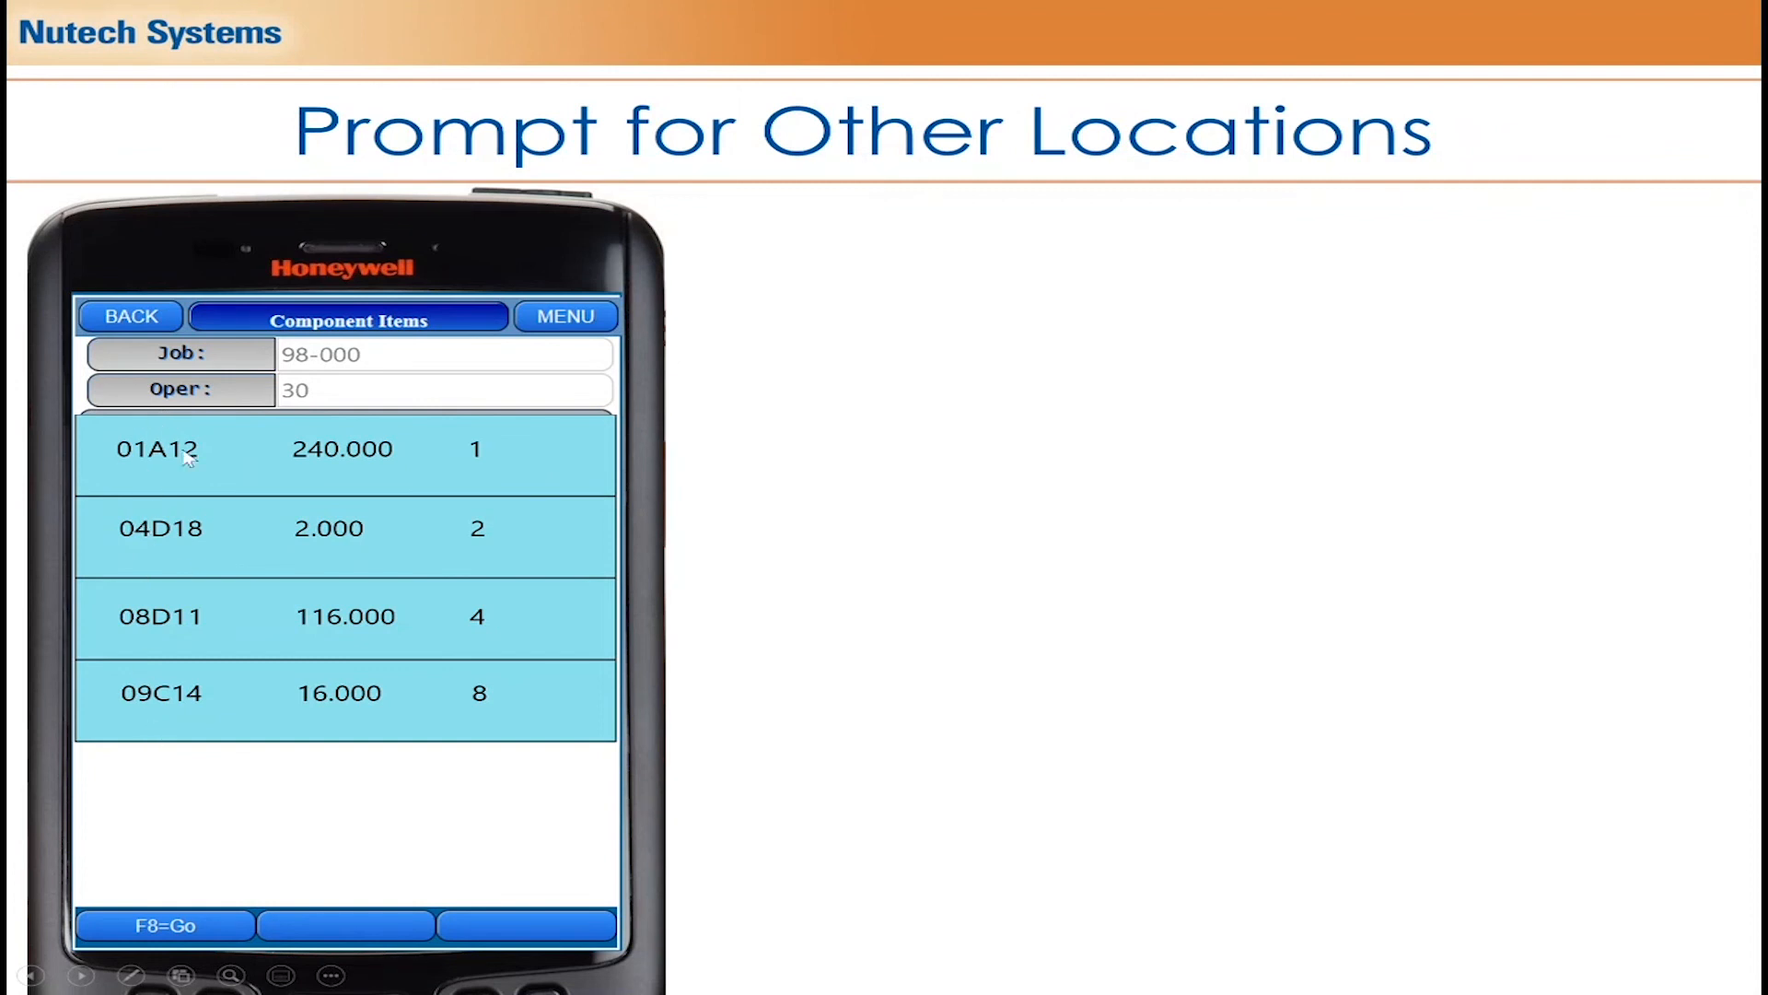
mouse_move(343, 452)
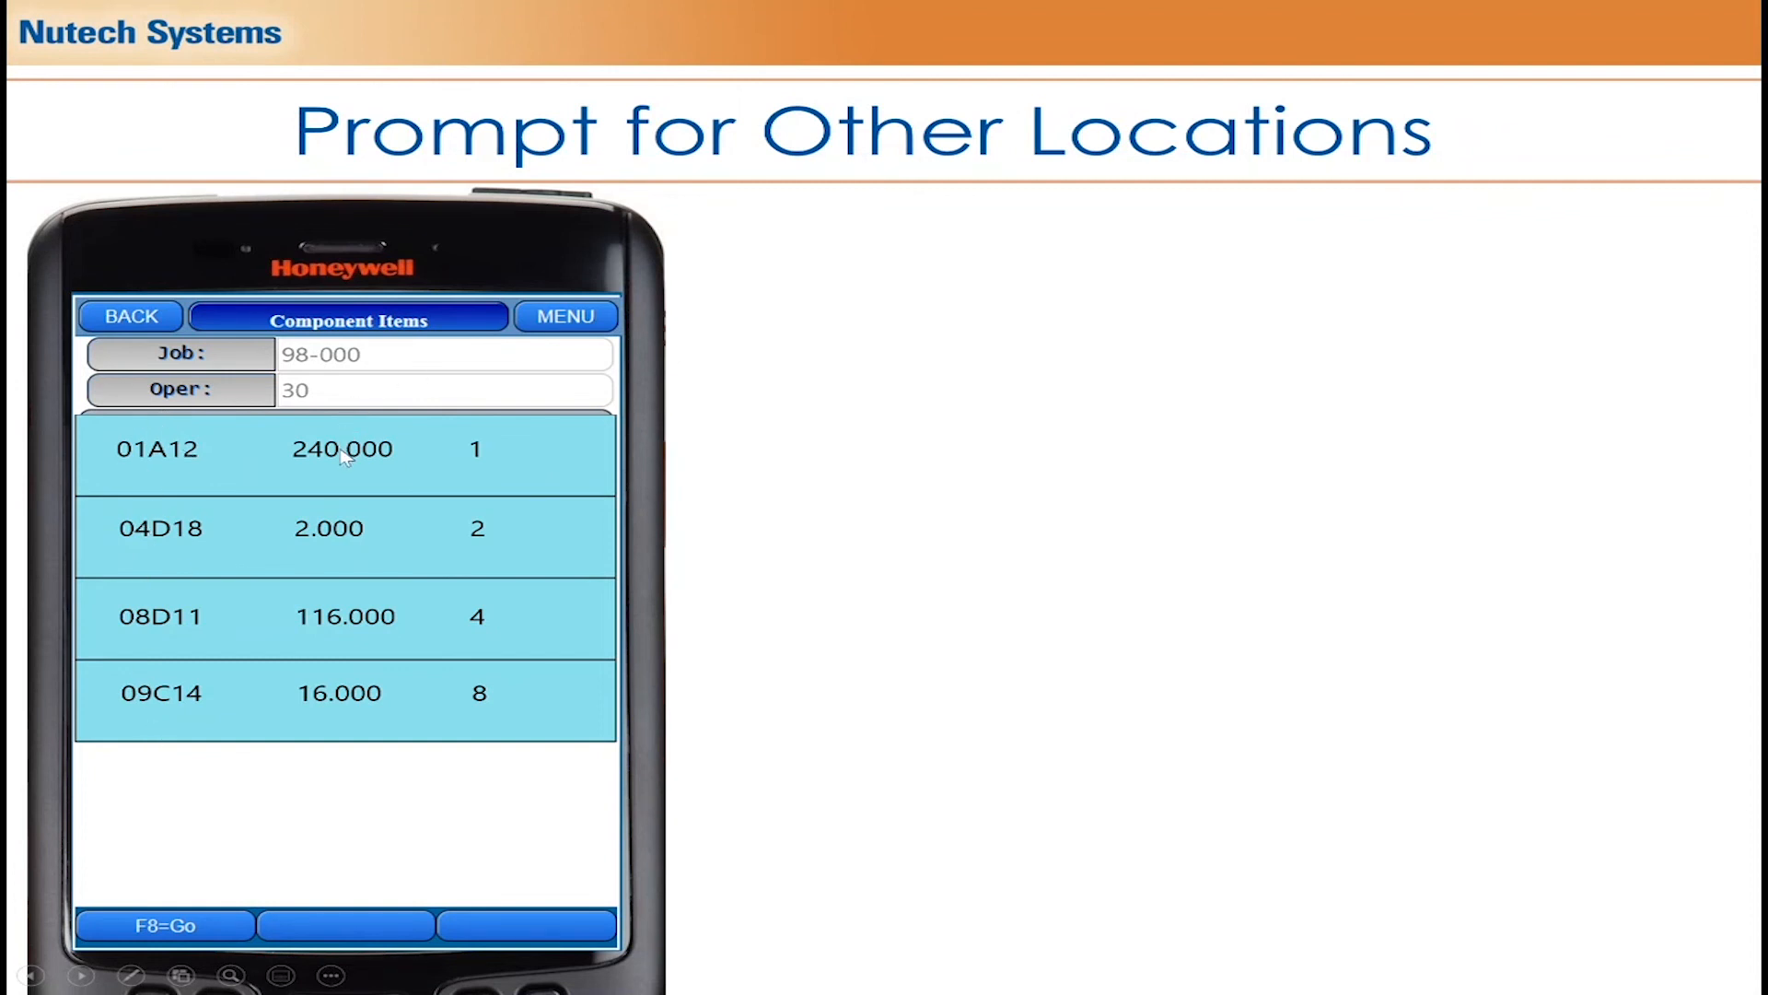
mouse_move(347, 764)
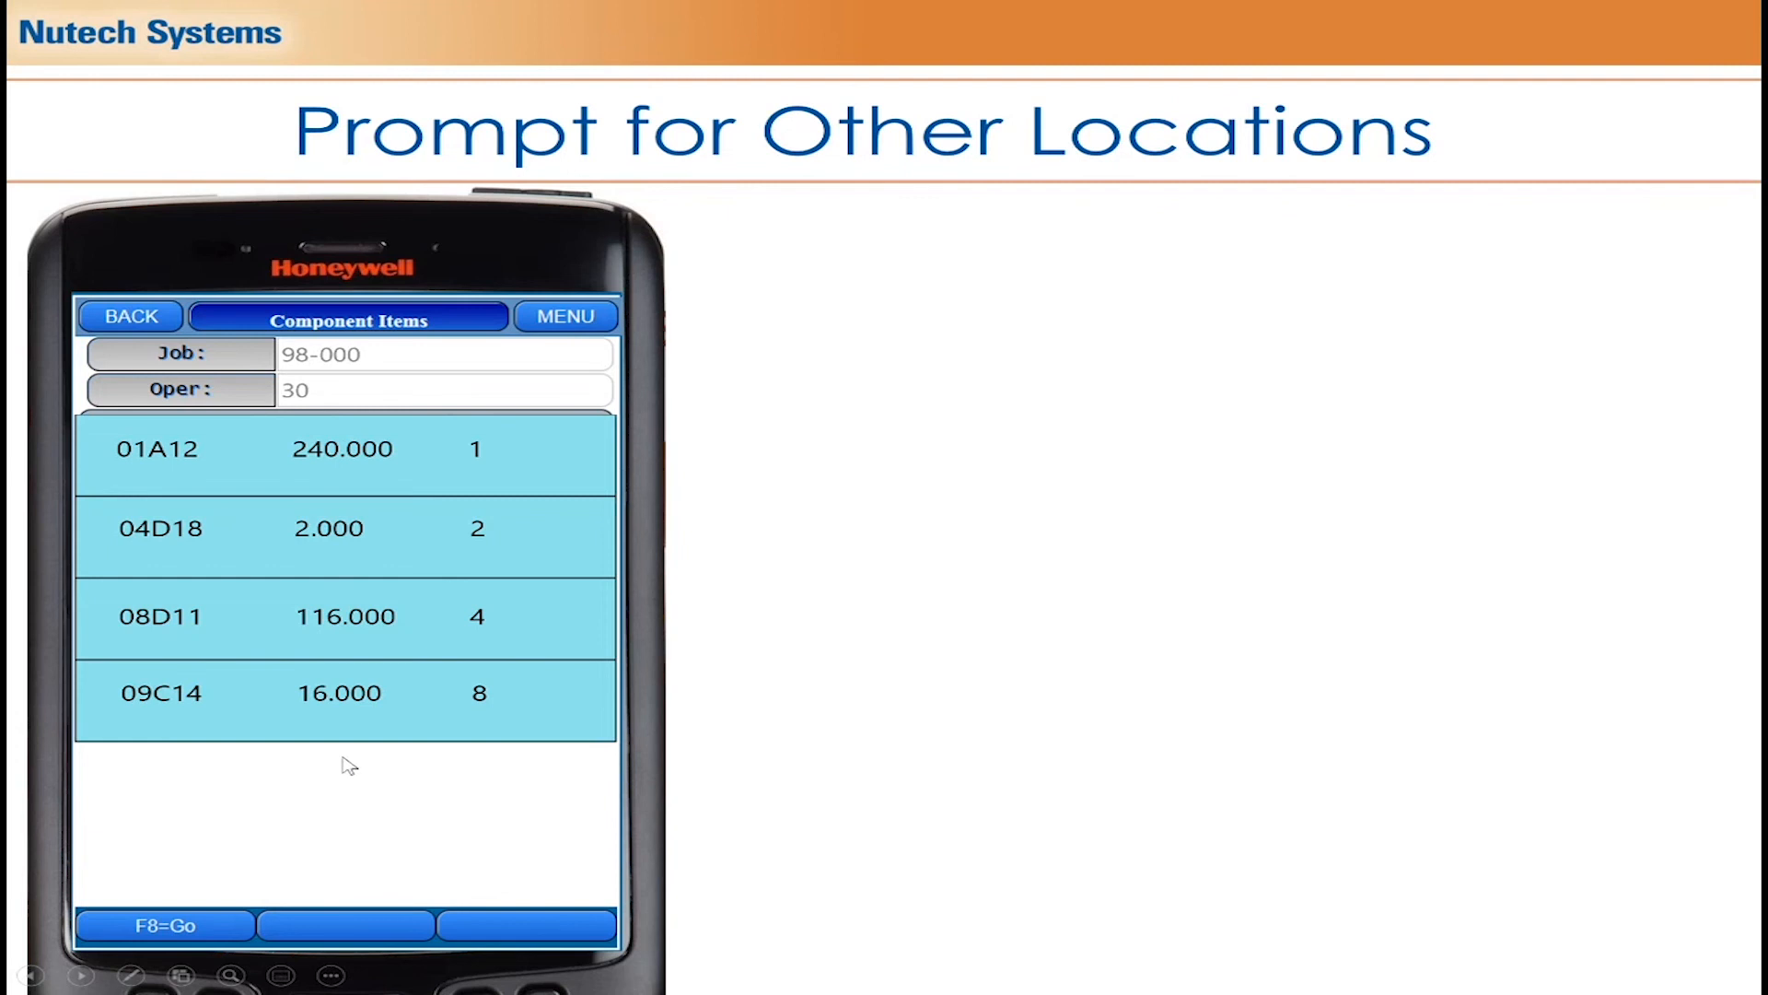
mouse_move(487, 602)
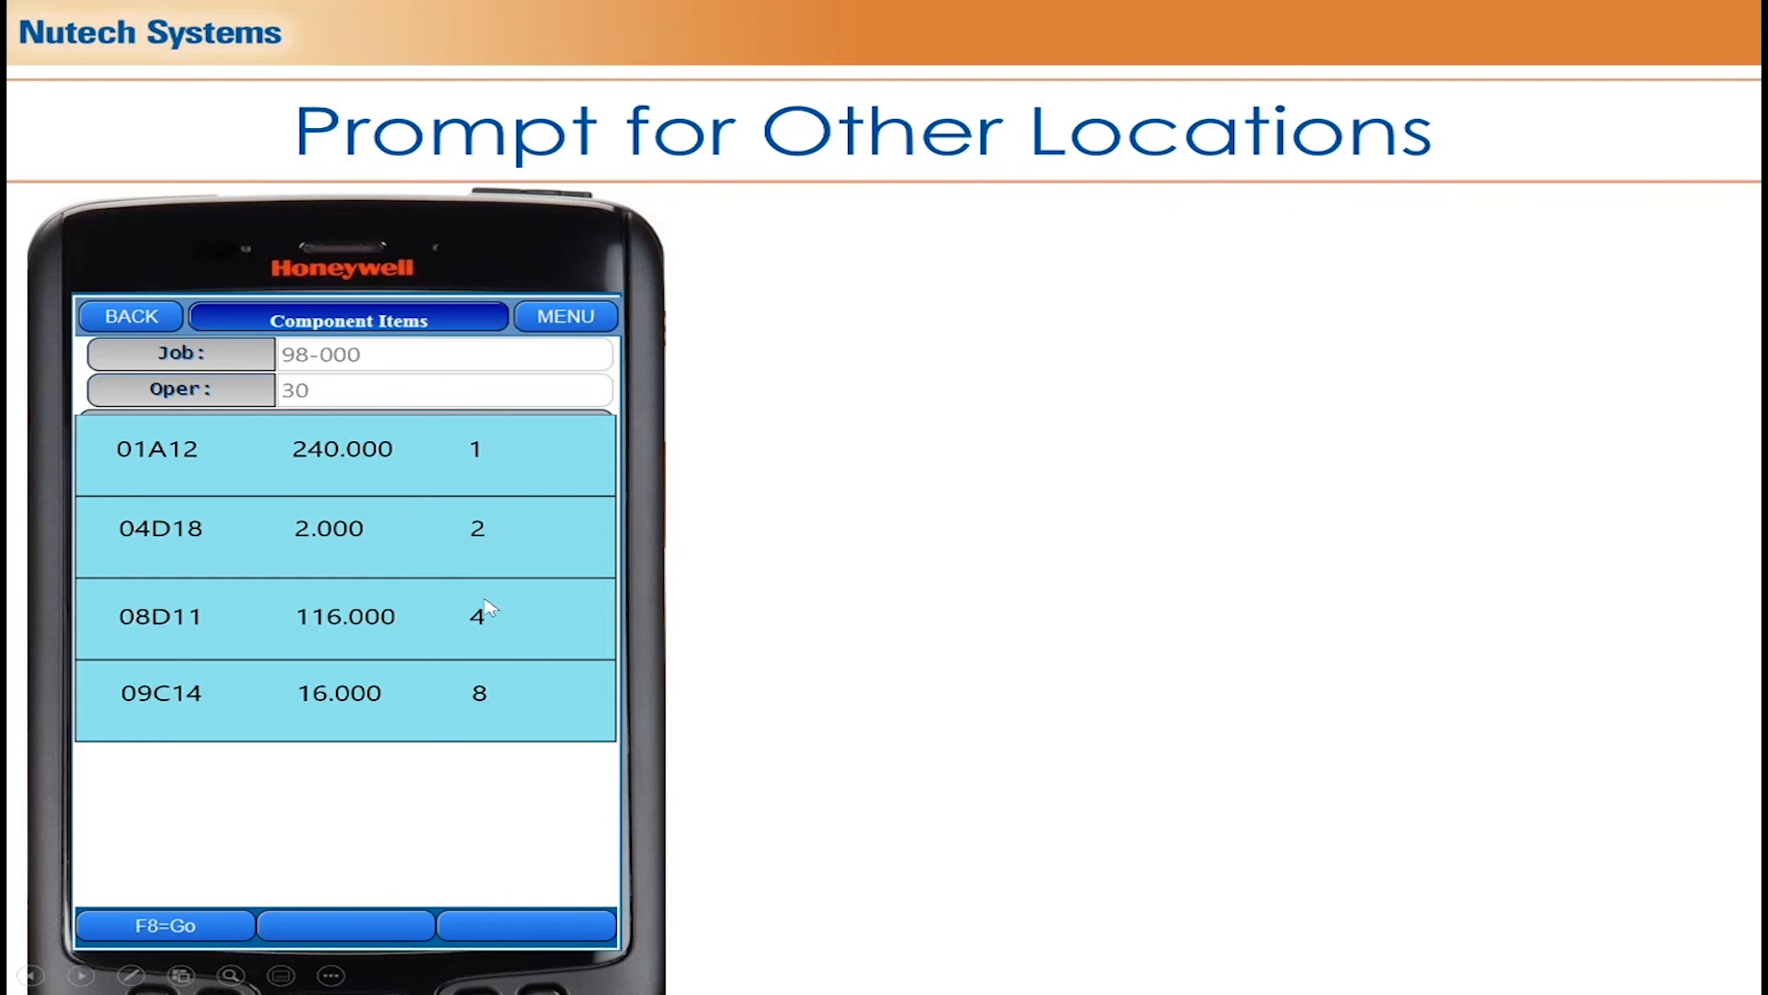
mouse_move(491, 750)
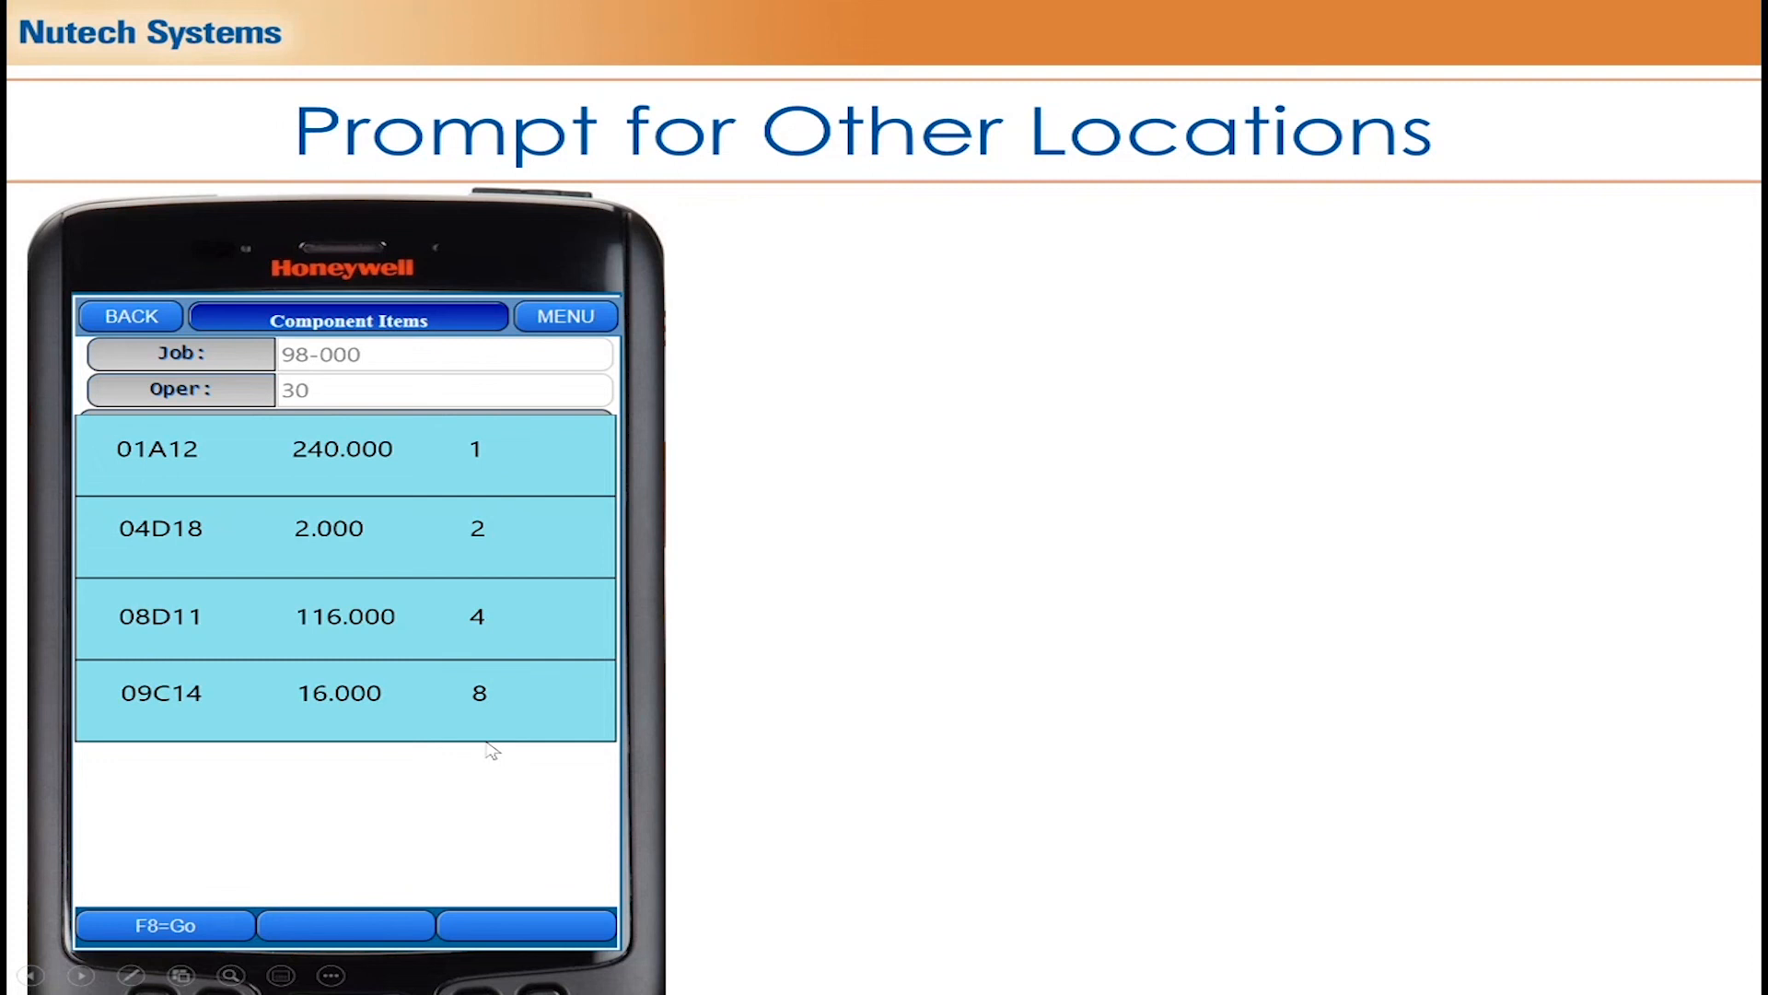
mouse_move(544, 583)
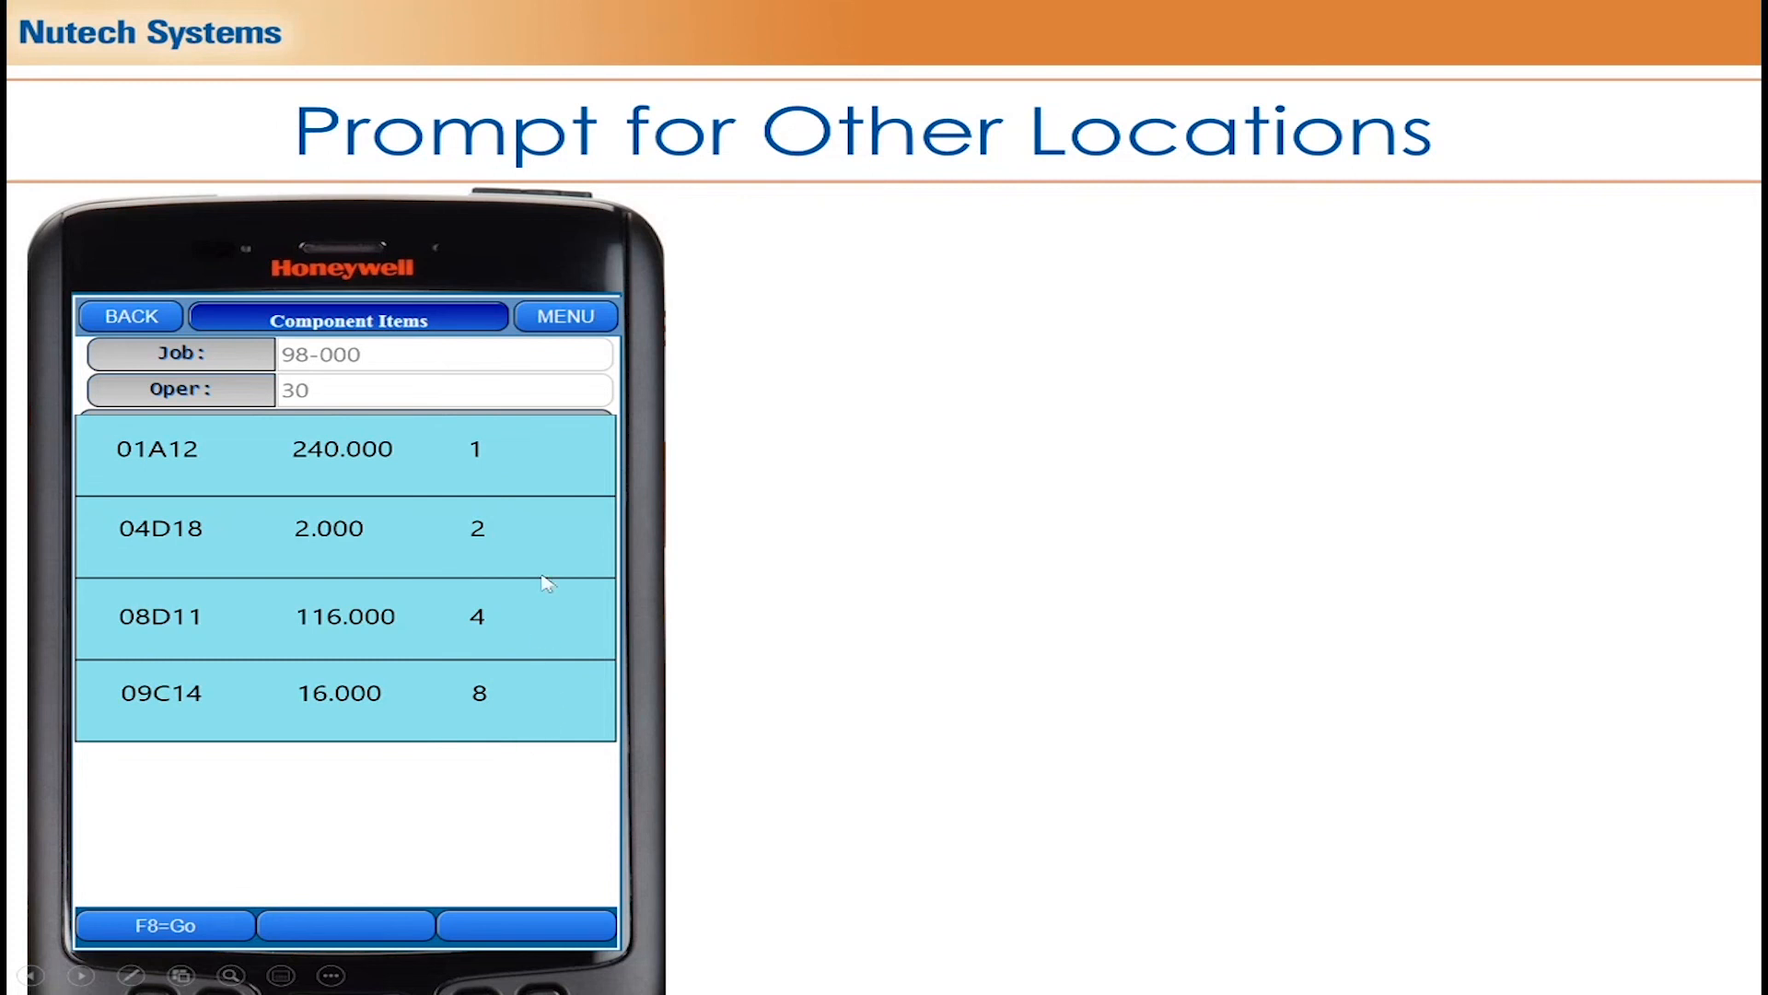
mouse_move(146, 464)
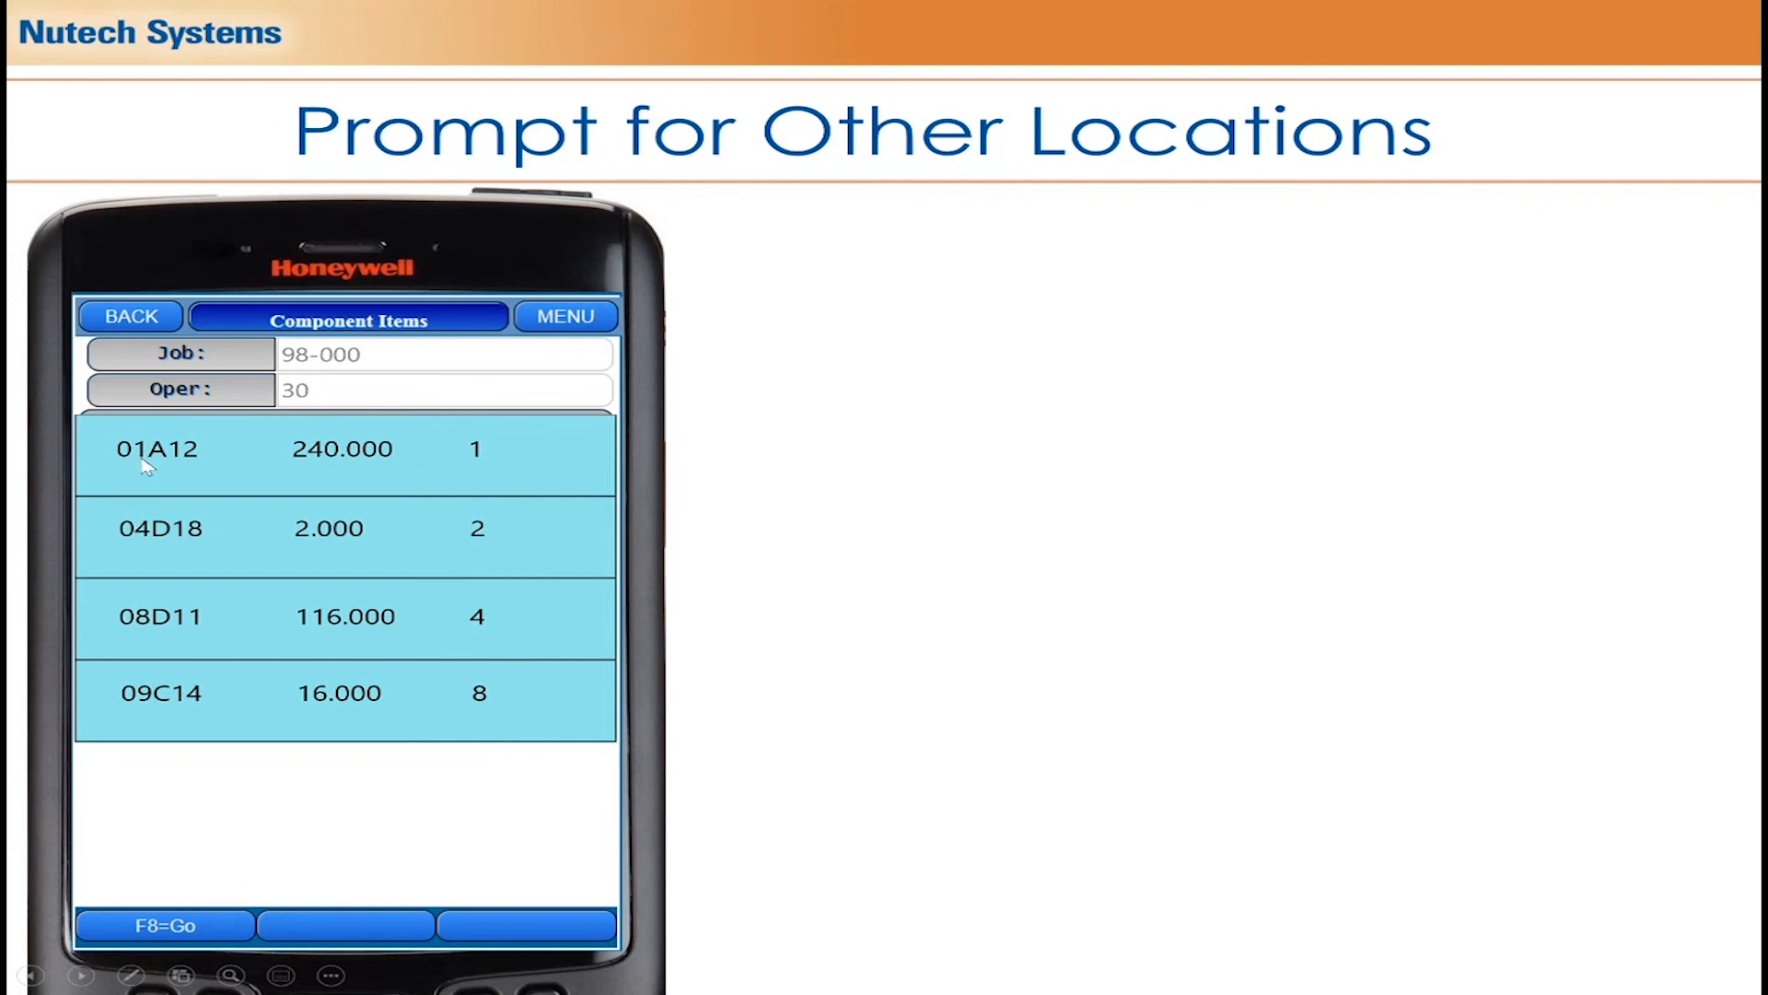
mouse_move(854, 517)
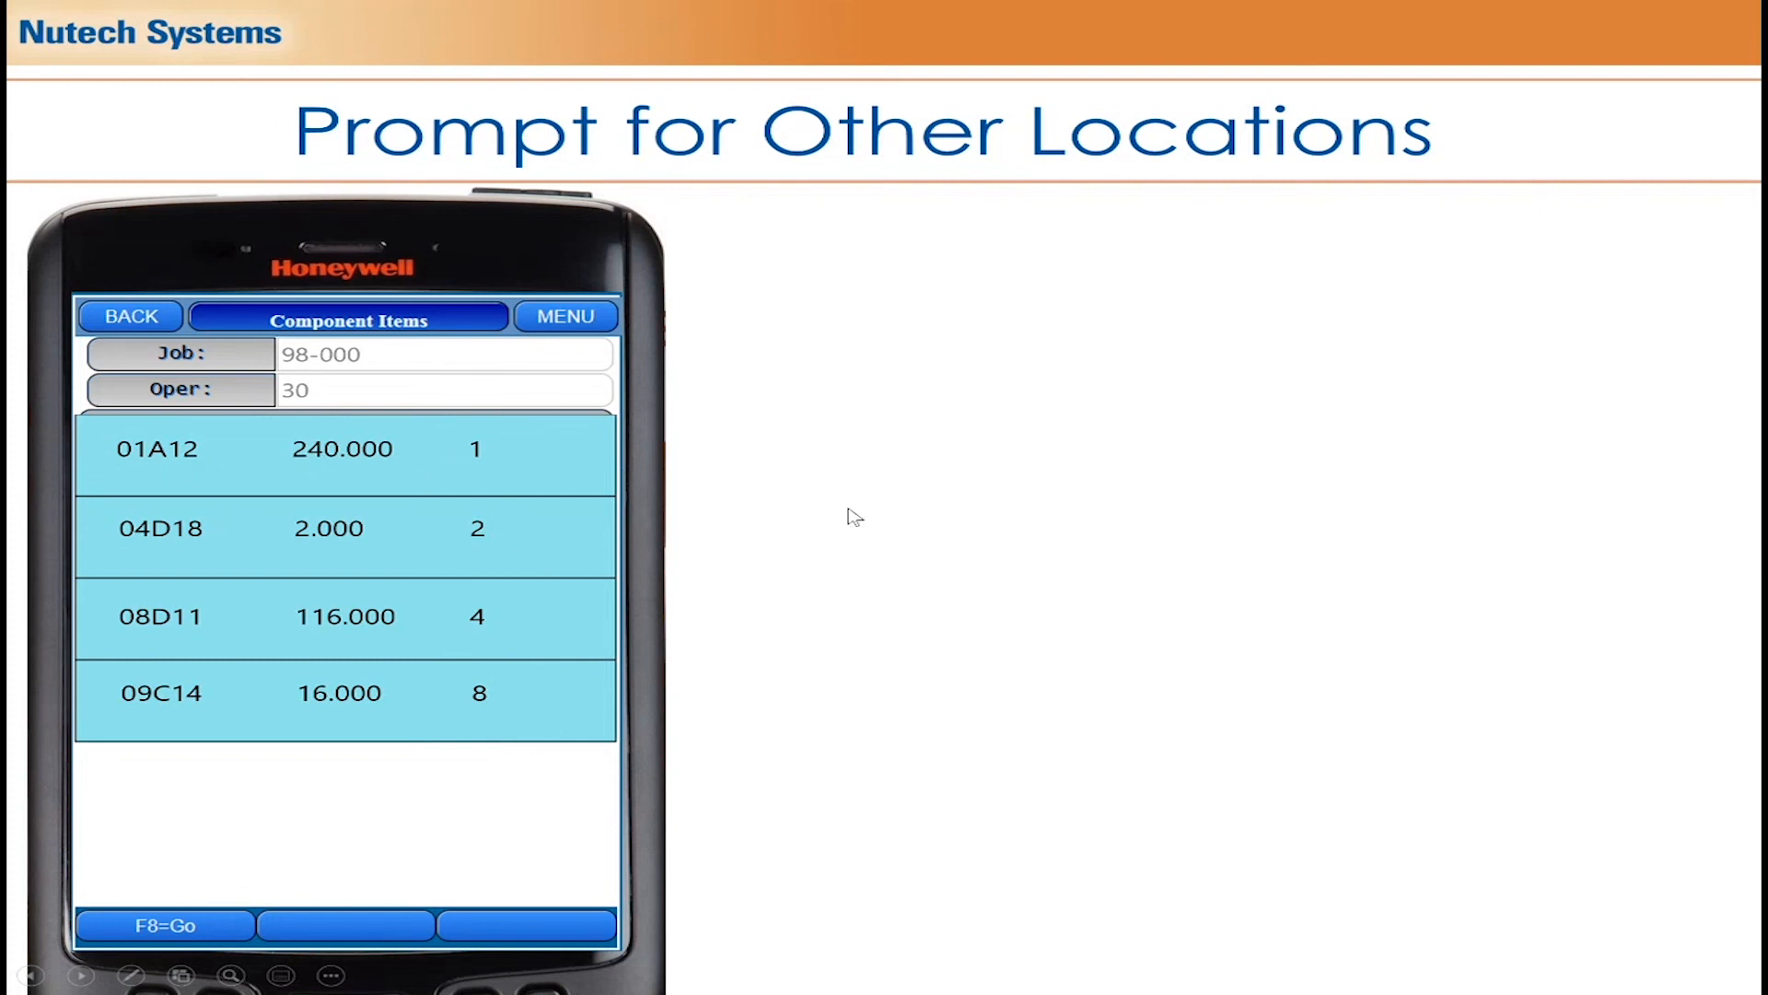
mouse_move(356, 635)
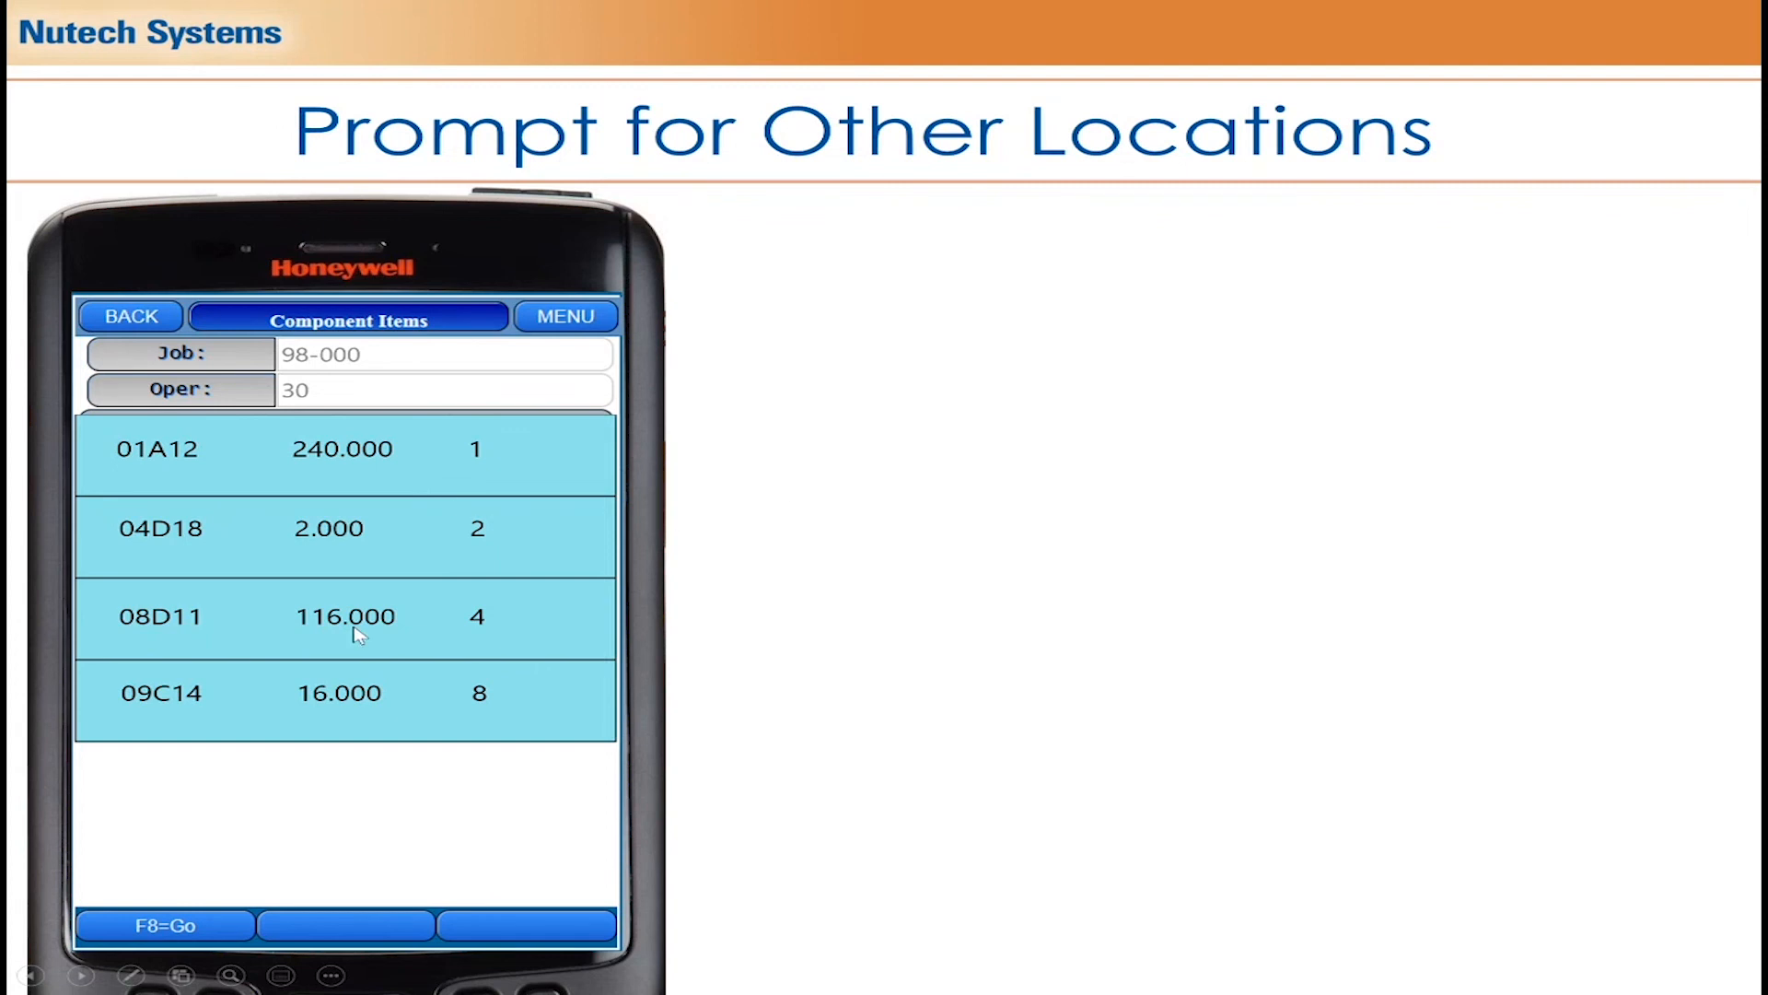
mouse_move(742, 548)
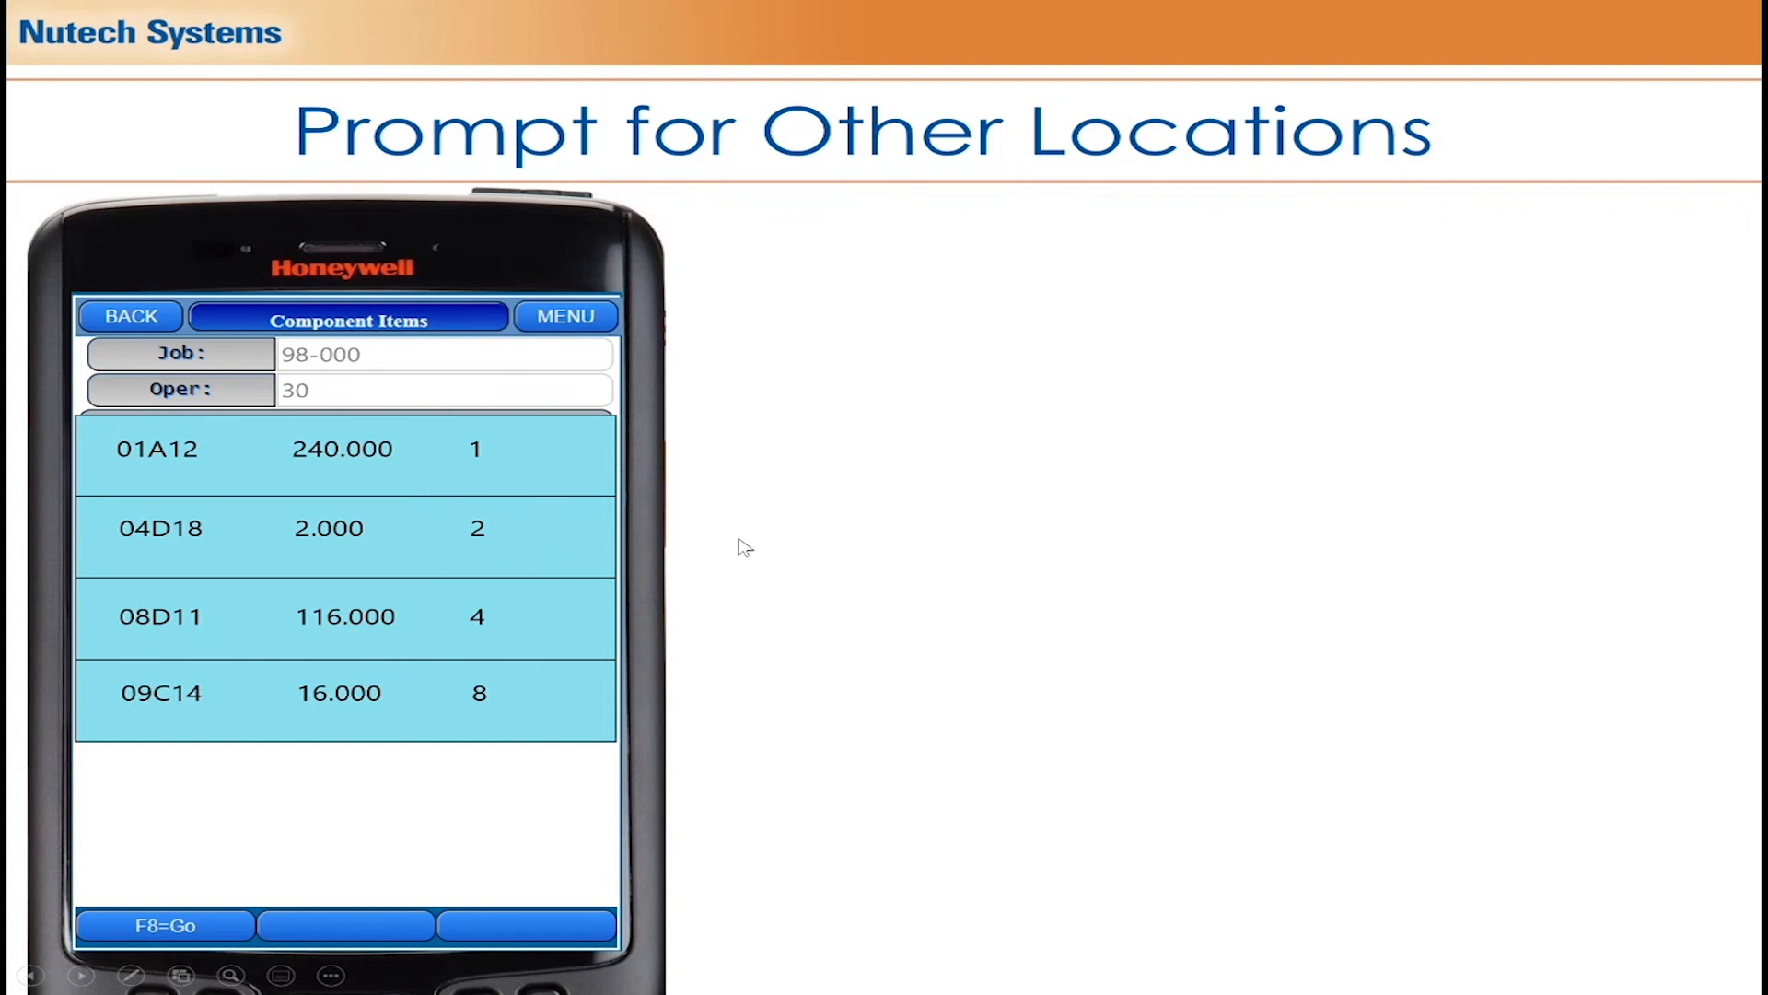